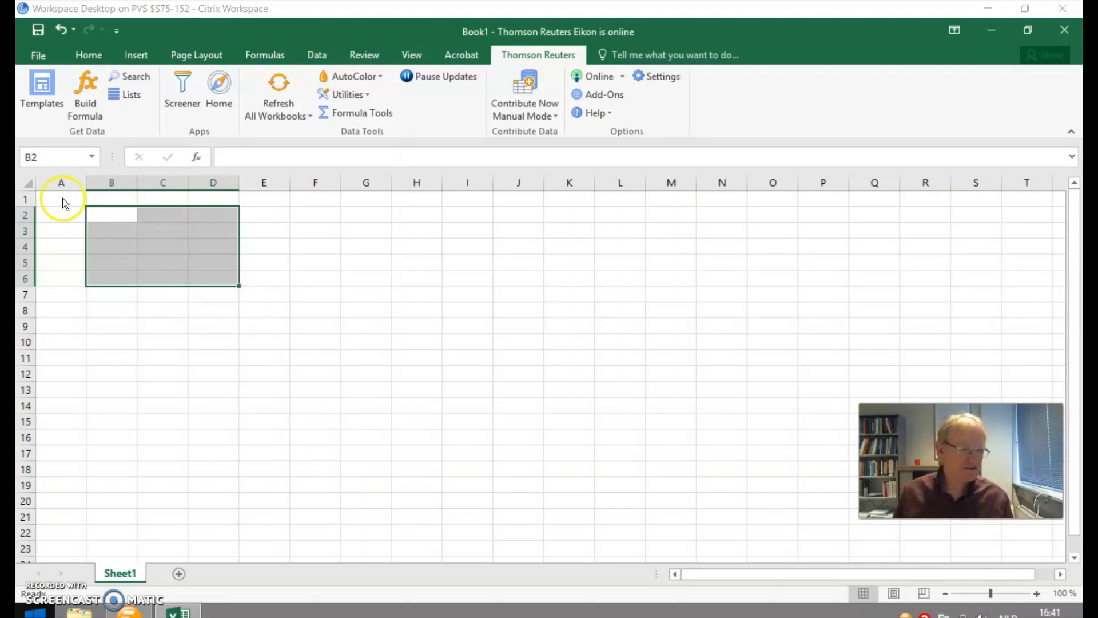
# Launch the Formula Builder and add Royal Dutch Shell (RDSa.AS) as the first instrument
pyautogui.click(60, 199)
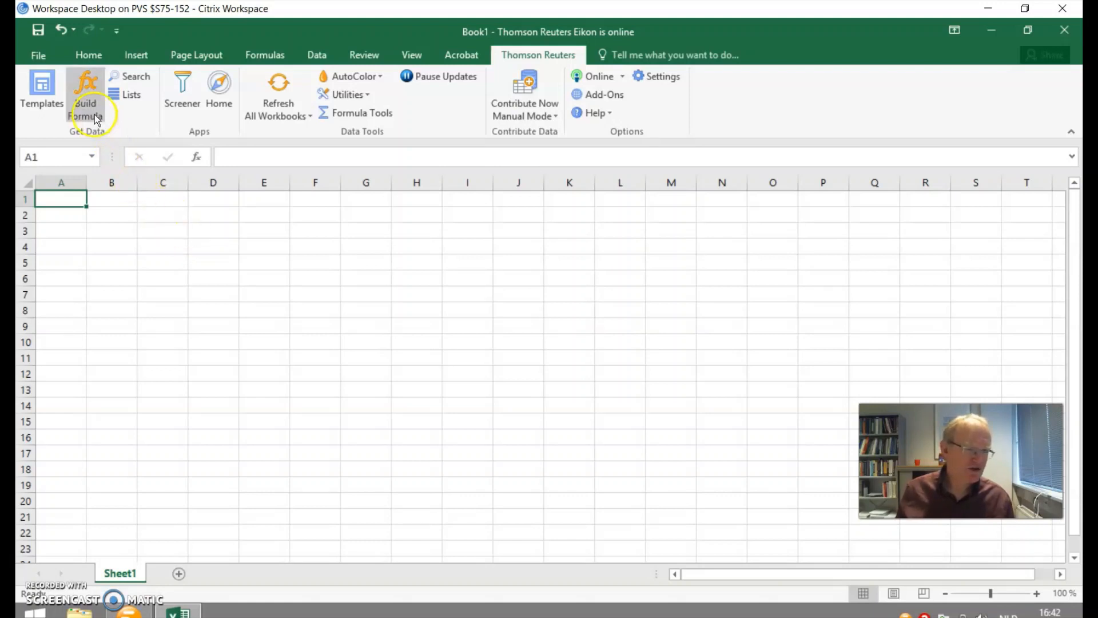
pyautogui.click(84, 92)
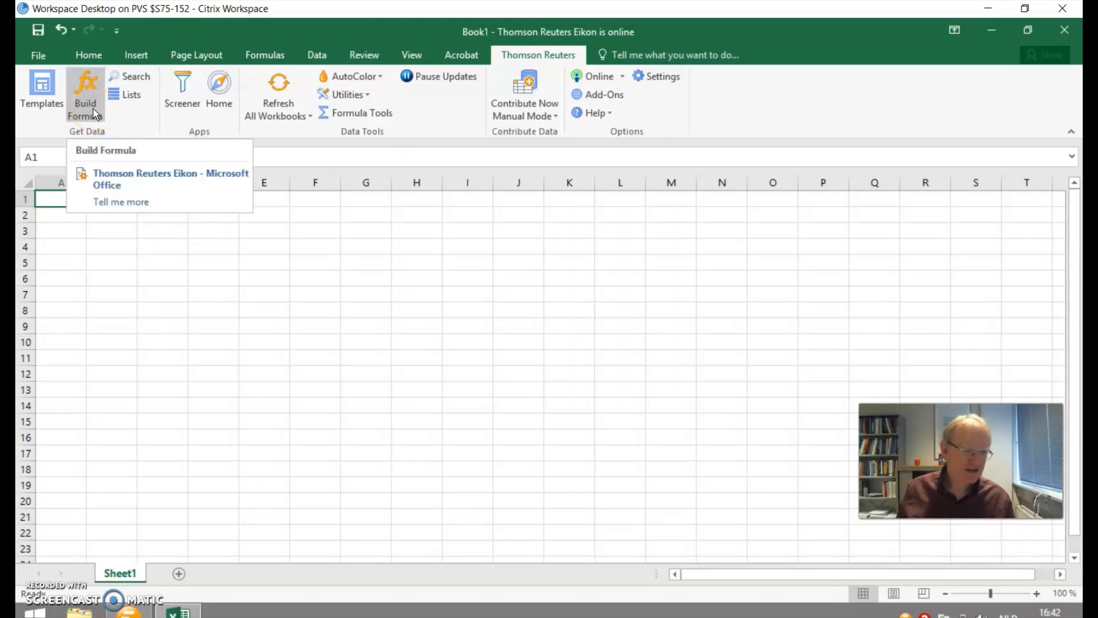
pyautogui.click(169, 178)
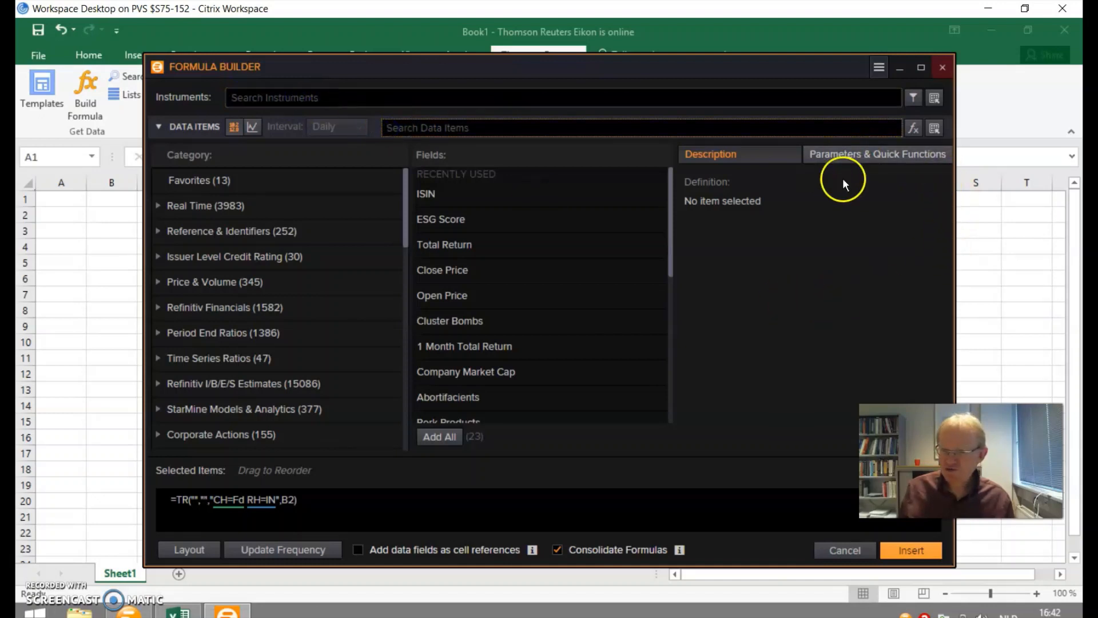
pyautogui.moveTo(926, 167)
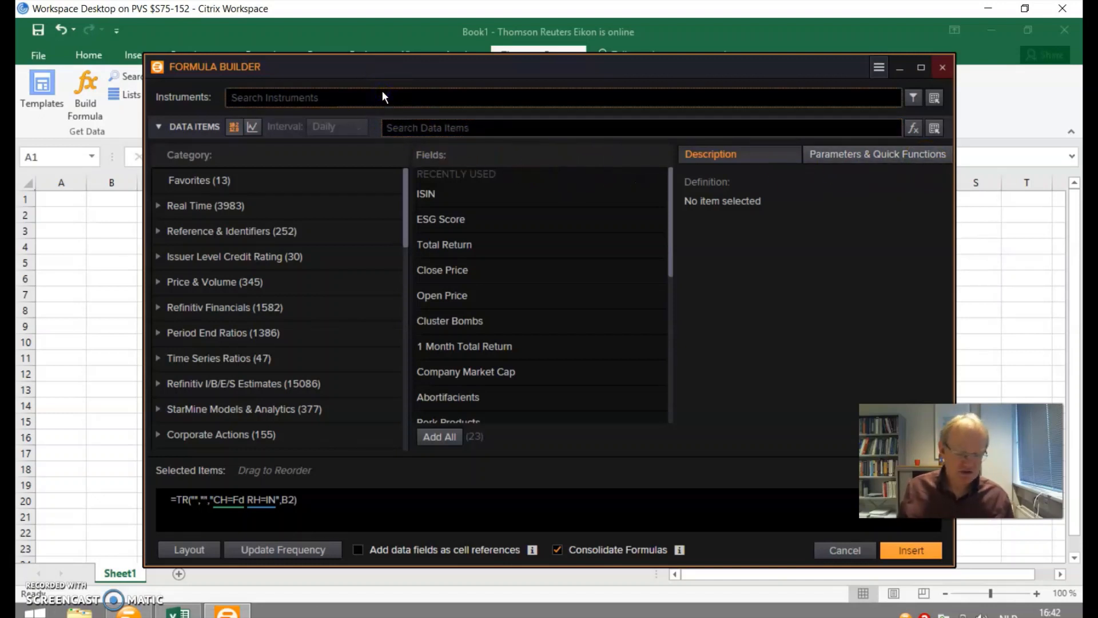
pyautogui.write('shell')
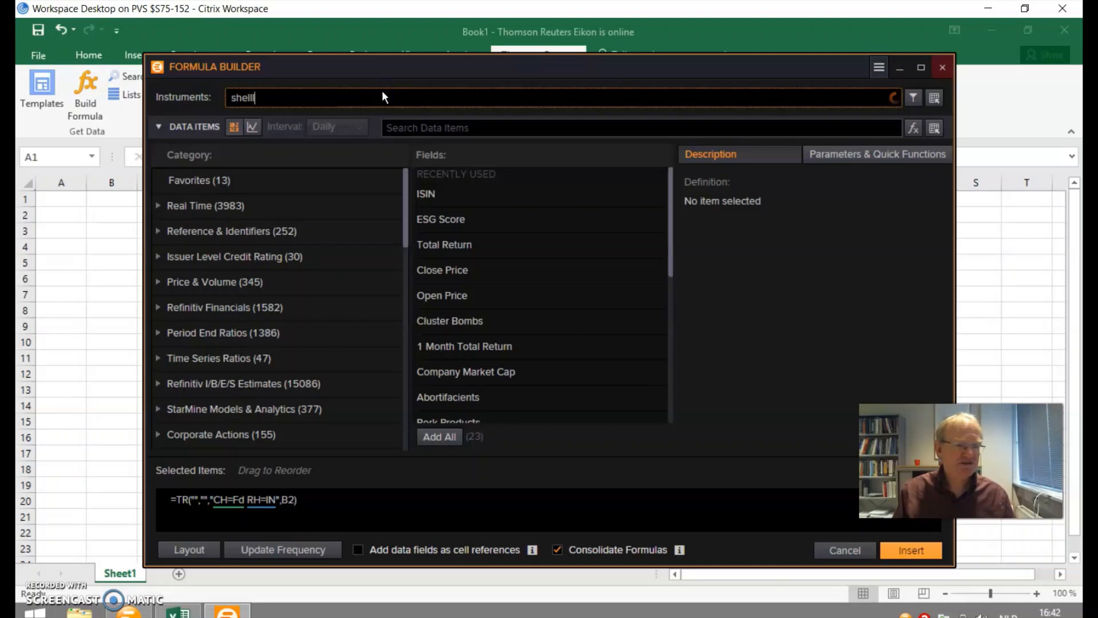
pyautogui.write('shell')
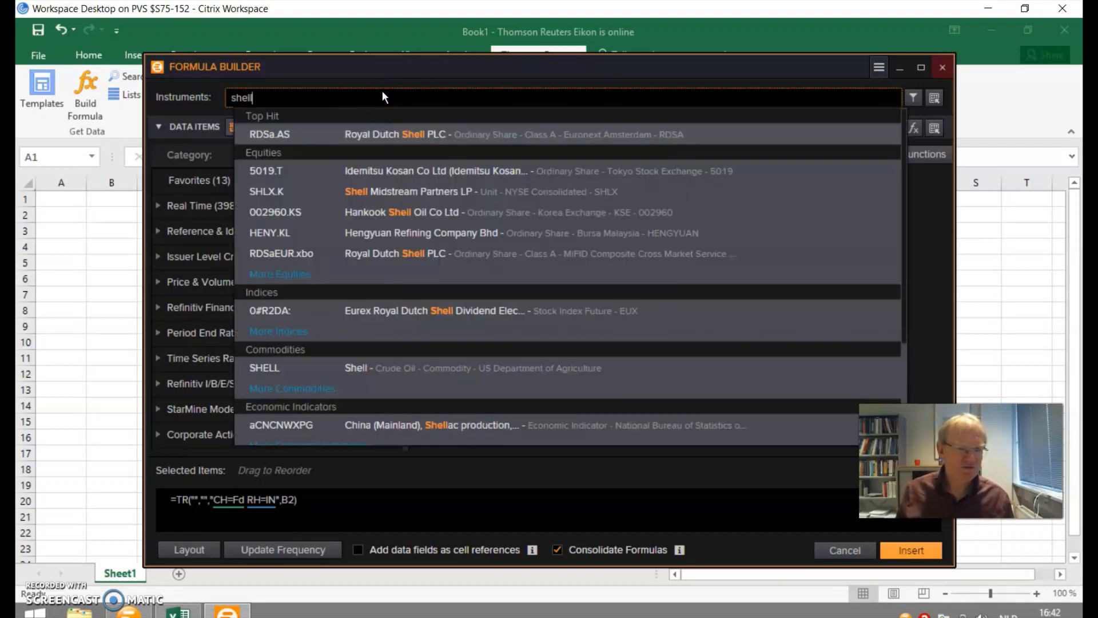
pyautogui.click(263, 132)
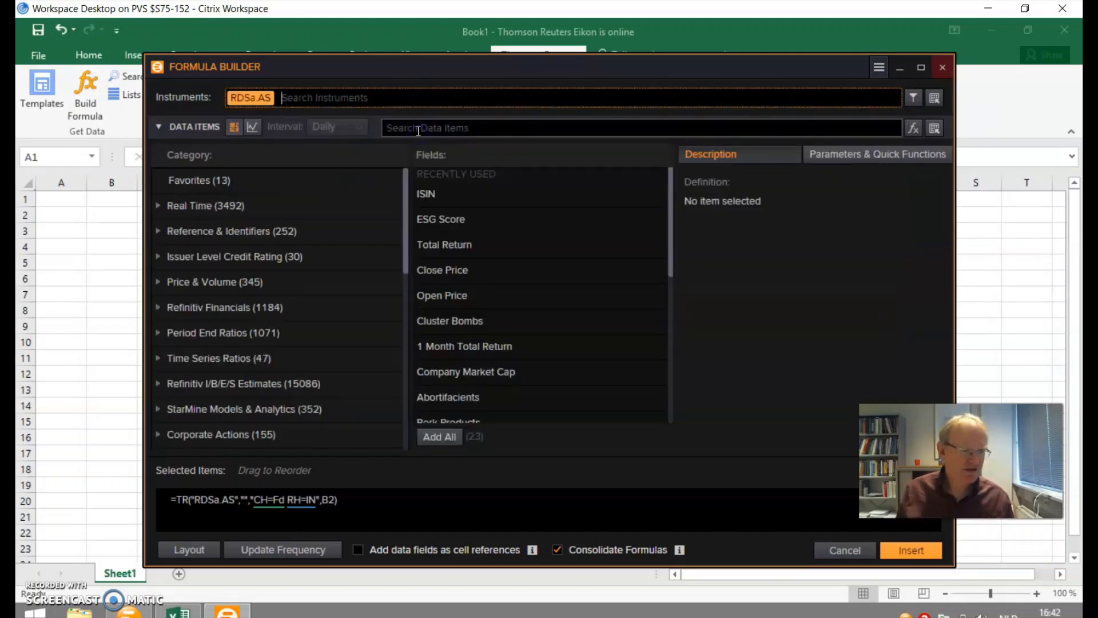
pyautogui.moveTo(398, 98)
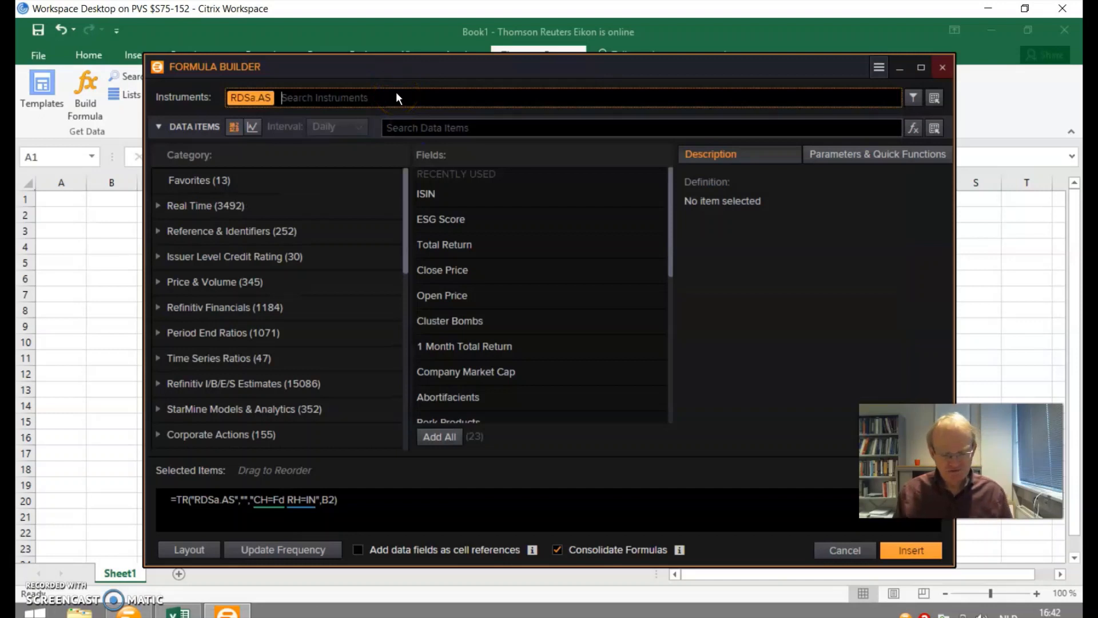
# Add Exxon Mobil (XOM), BP (BP.L) and Total SE (TOTF.PA) as further instruments
pyautogui.write('e')
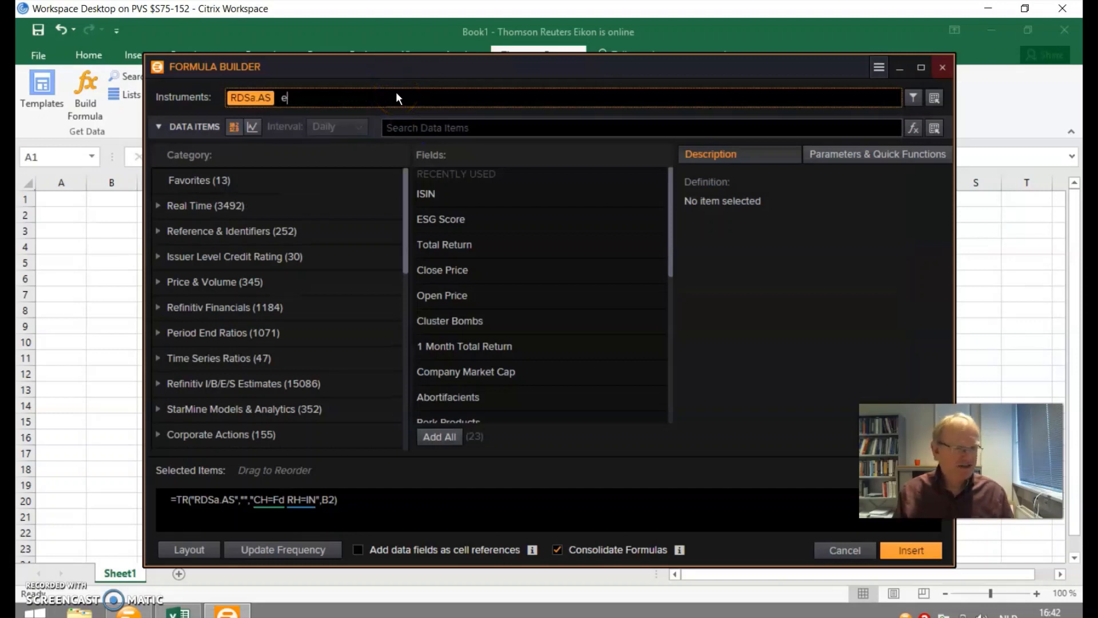
pyautogui.write('xxon')
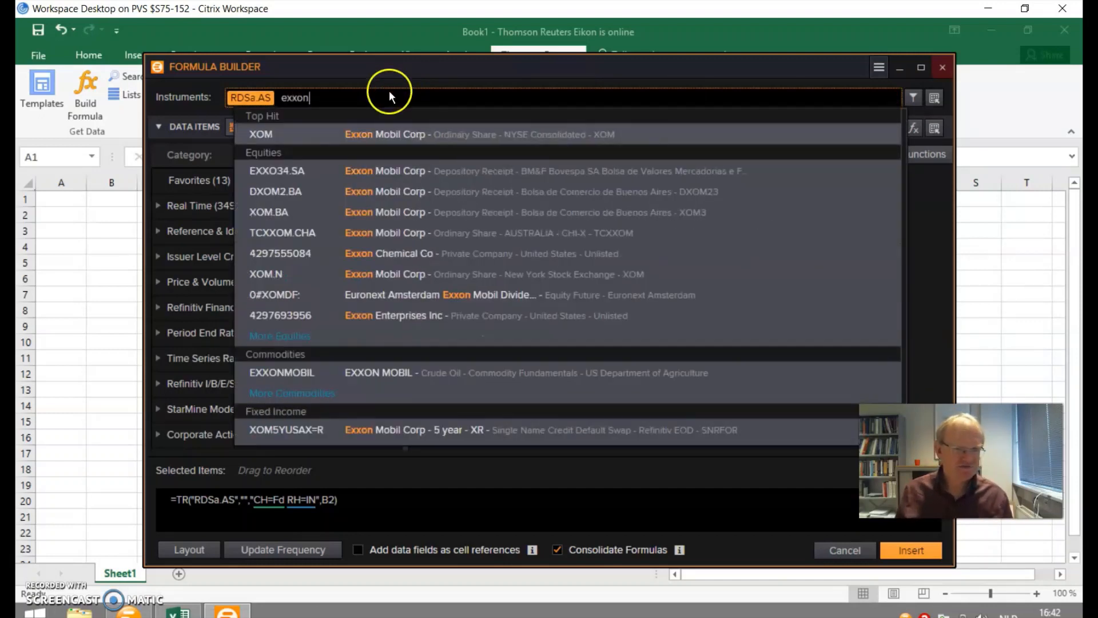
pyautogui.click(260, 134)
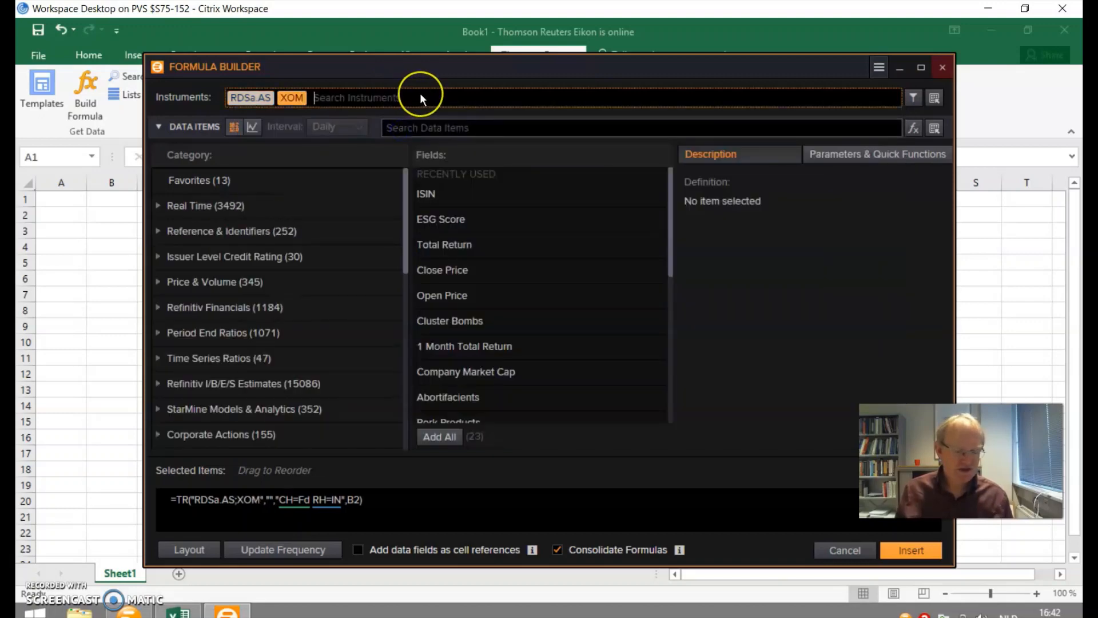
pyautogui.write('bp')
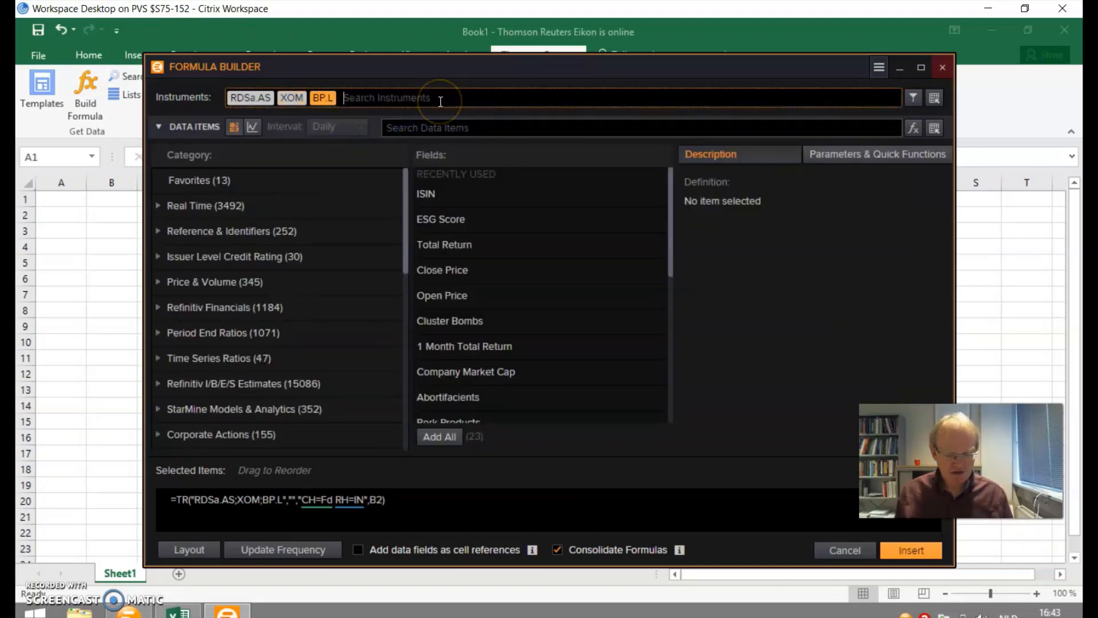
pyautogui.write('total')
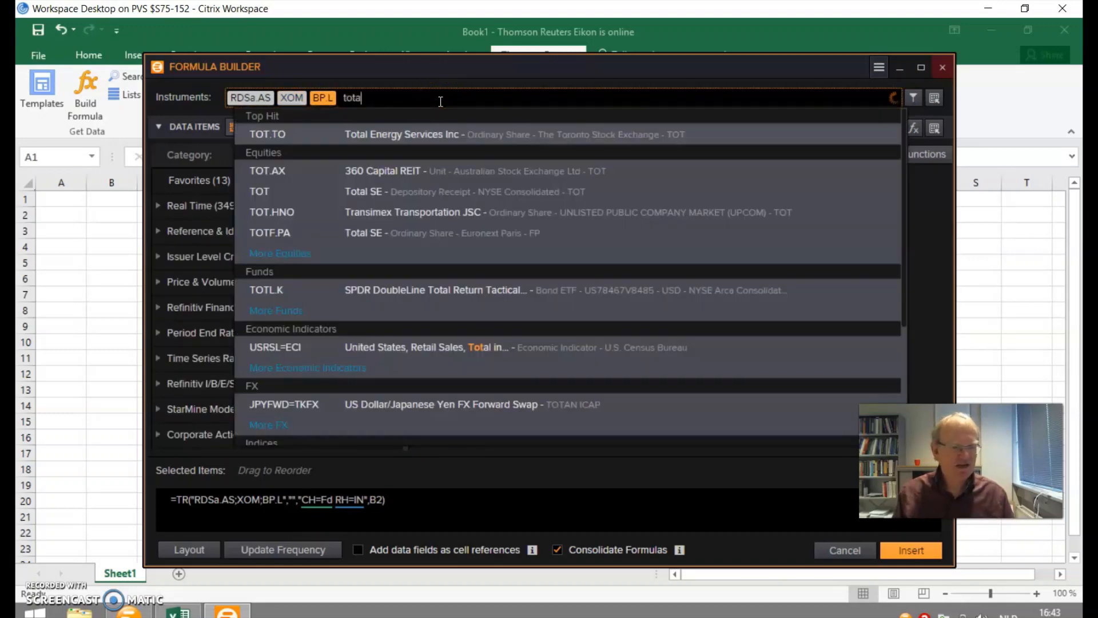
pyautogui.write('l')
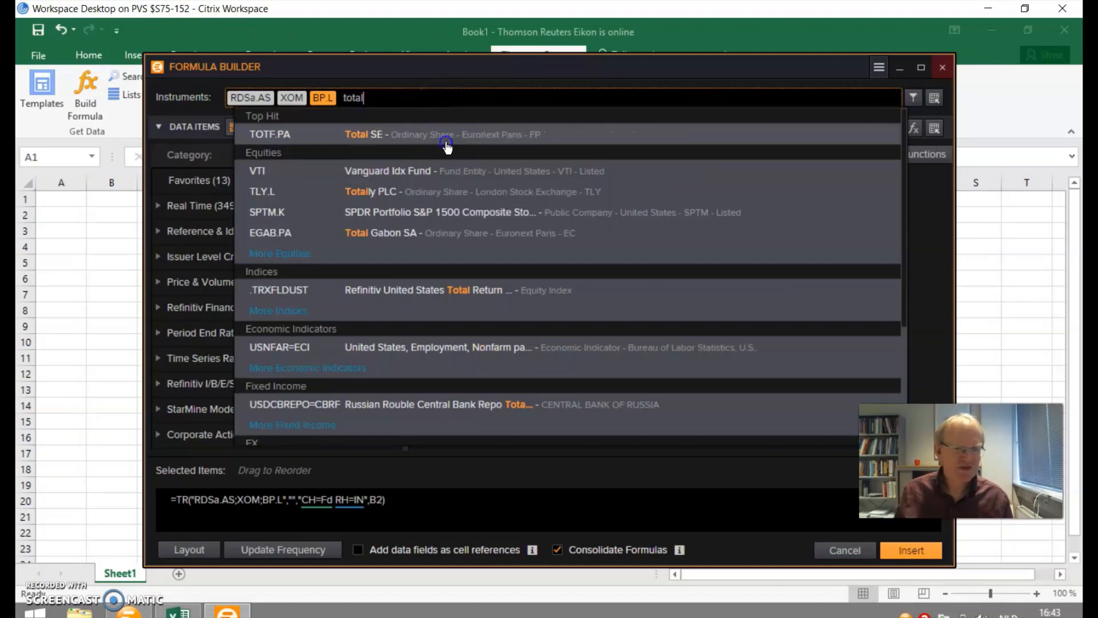
pyautogui.click(270, 135)
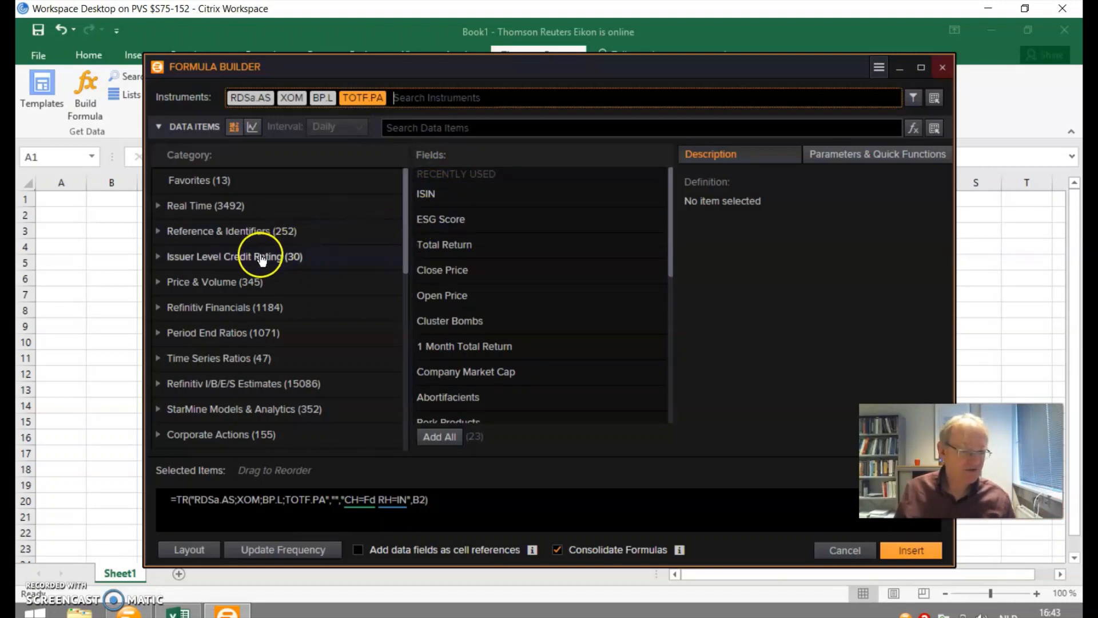
pyautogui.moveTo(236, 206)
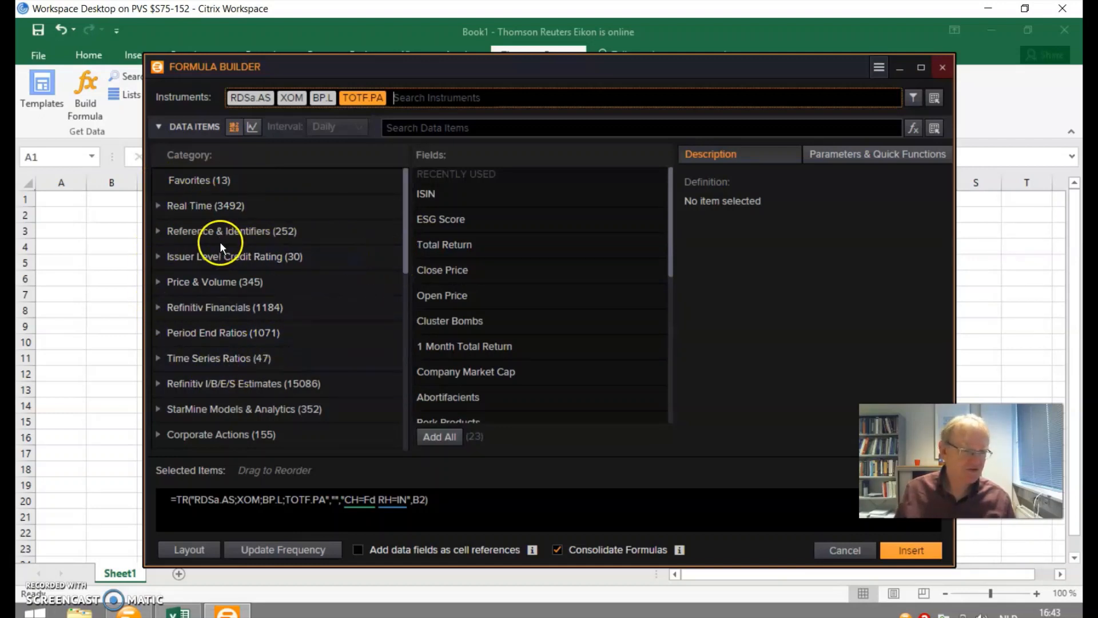
# Add the ISIN field from Reference & Identifiers and insert the TR formula into the sheet
pyautogui.click(228, 231)
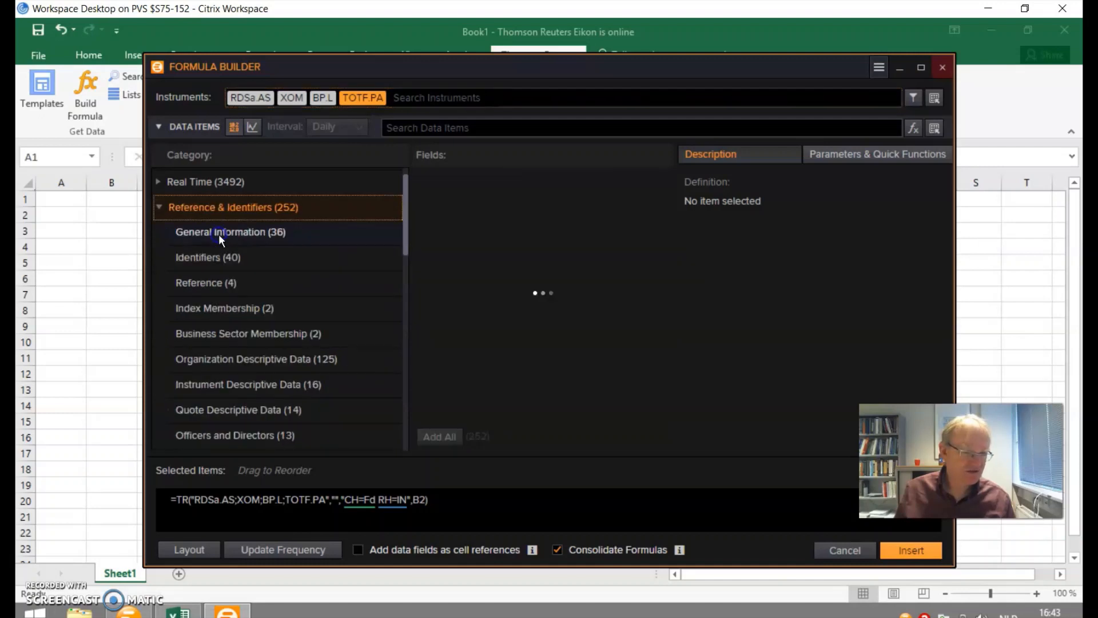
pyautogui.click(221, 231)
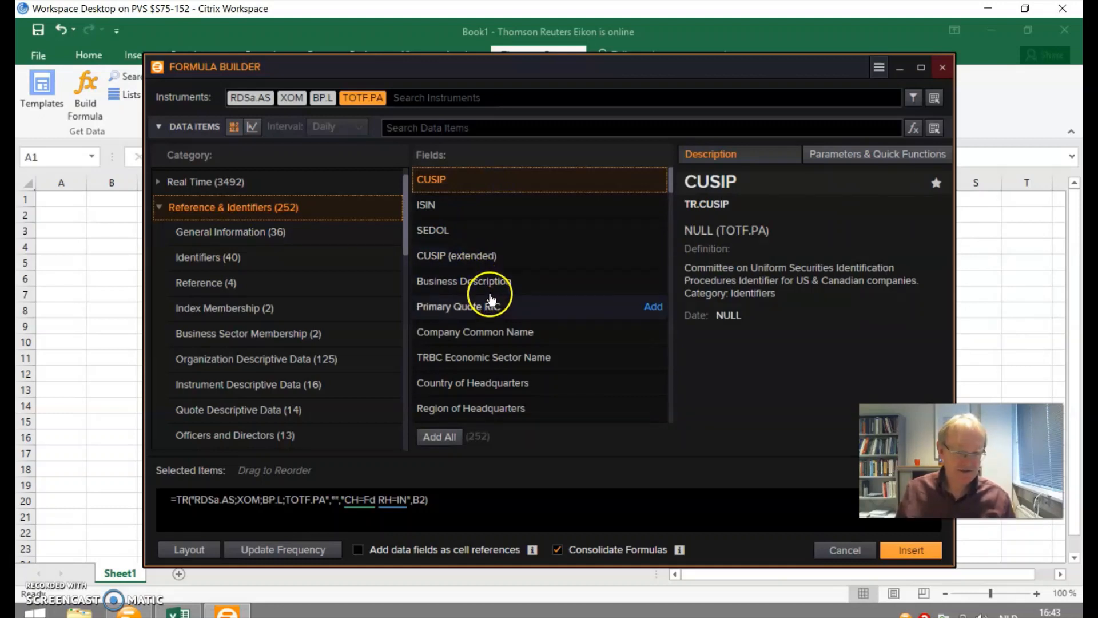
pyautogui.scroll(-3)
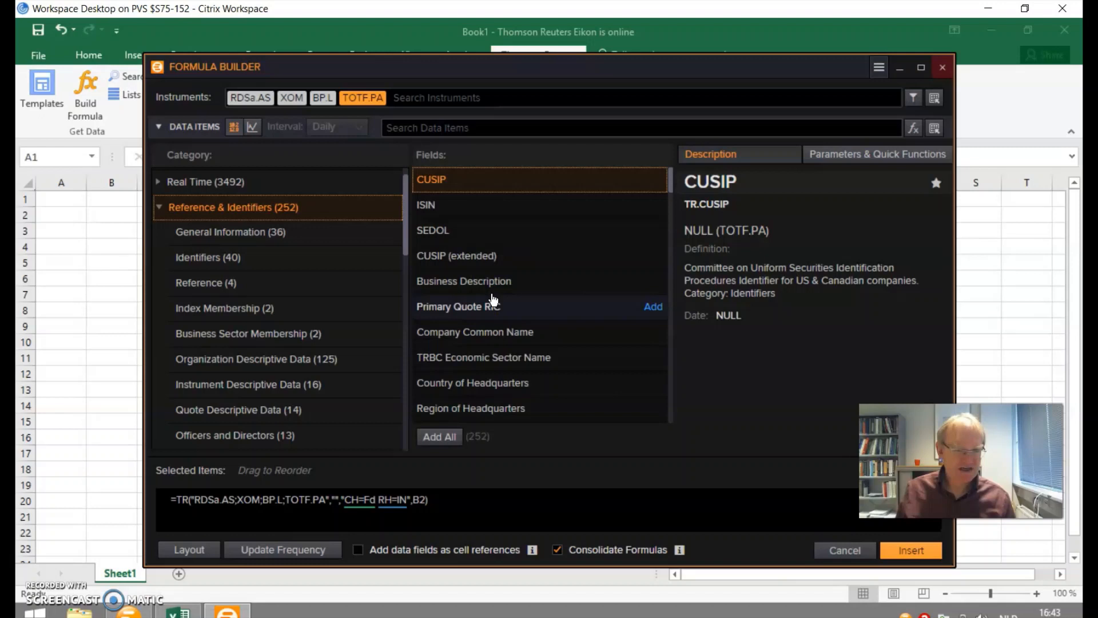
pyautogui.moveTo(444, 219)
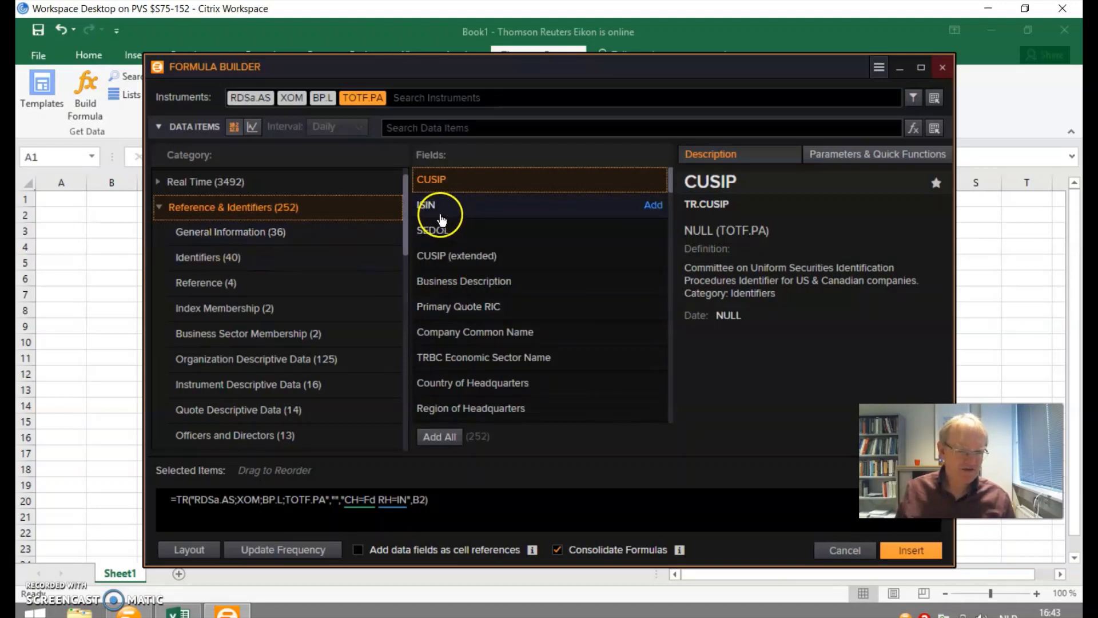
pyautogui.click(434, 207)
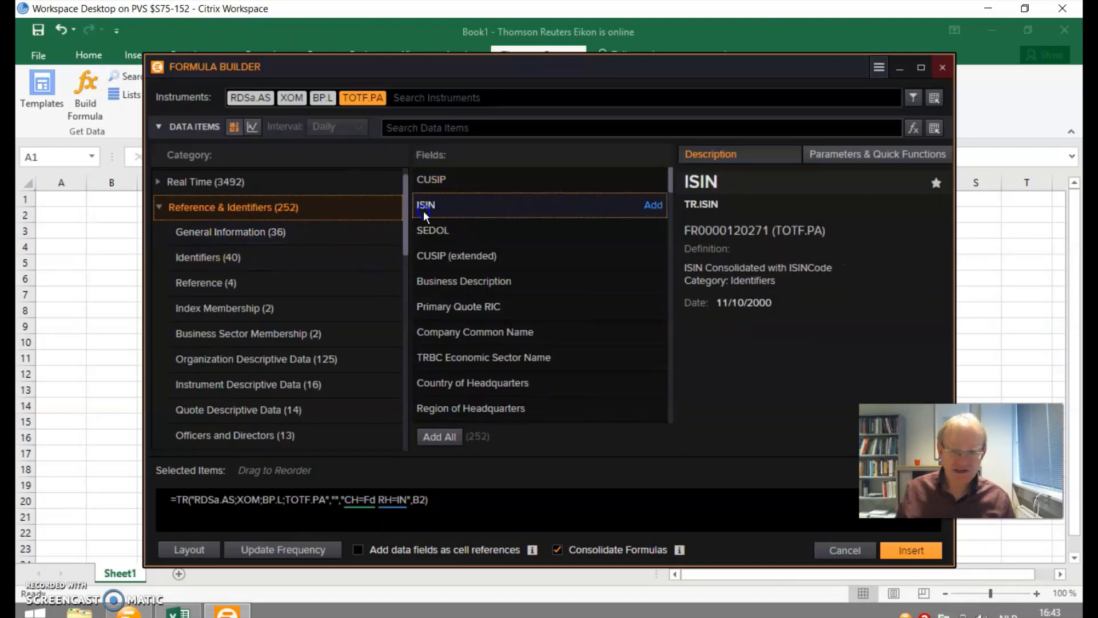
pyautogui.moveTo(652, 207)
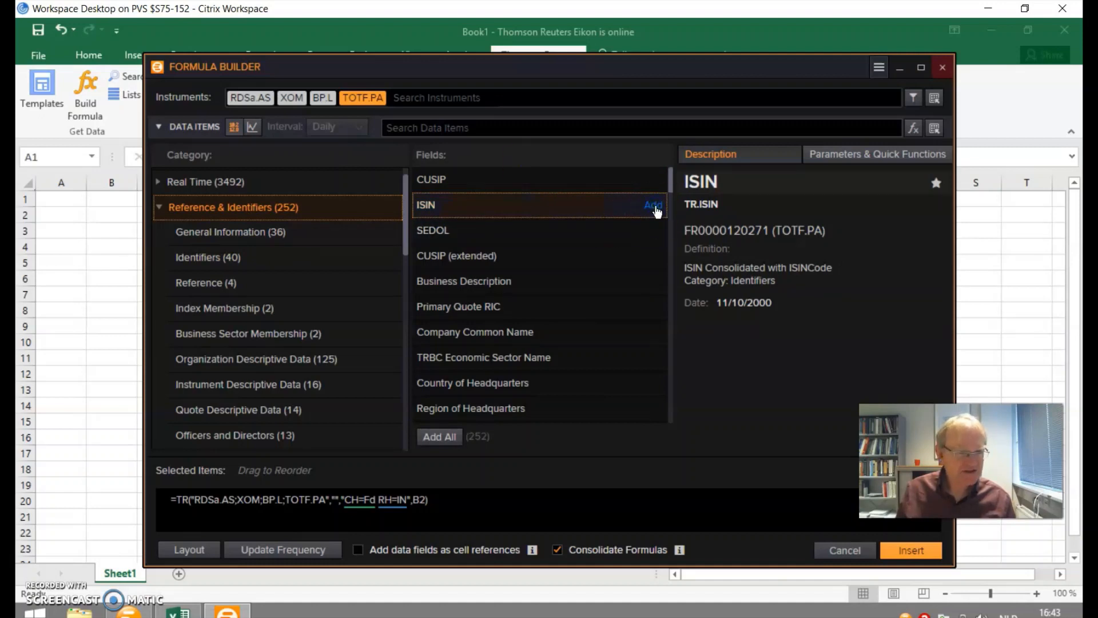
pyautogui.click(650, 206)
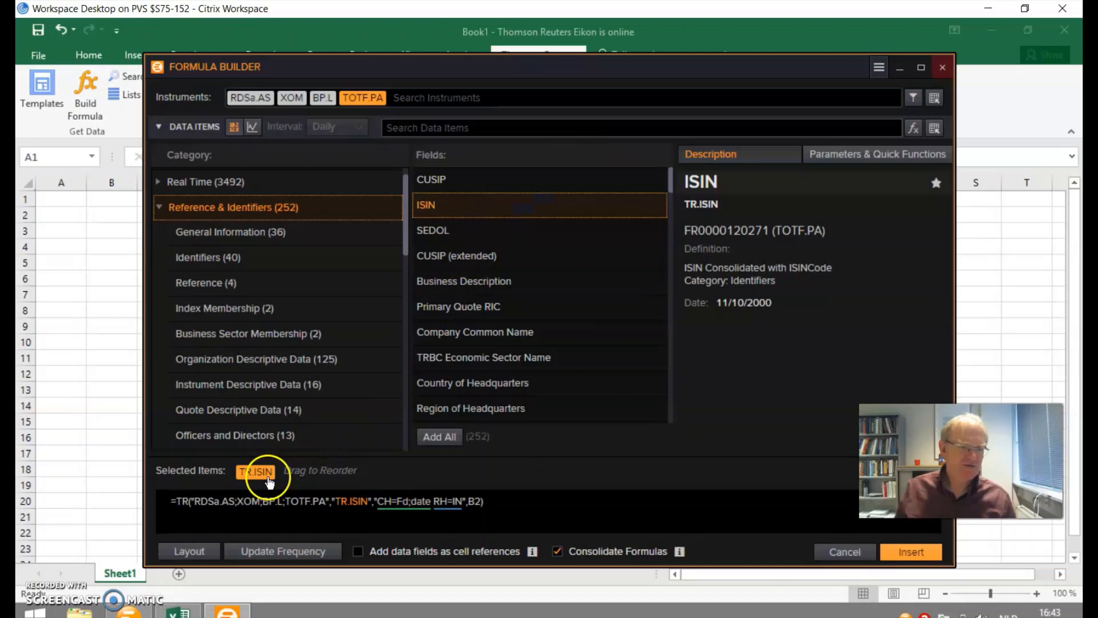
pyautogui.moveTo(769, 432)
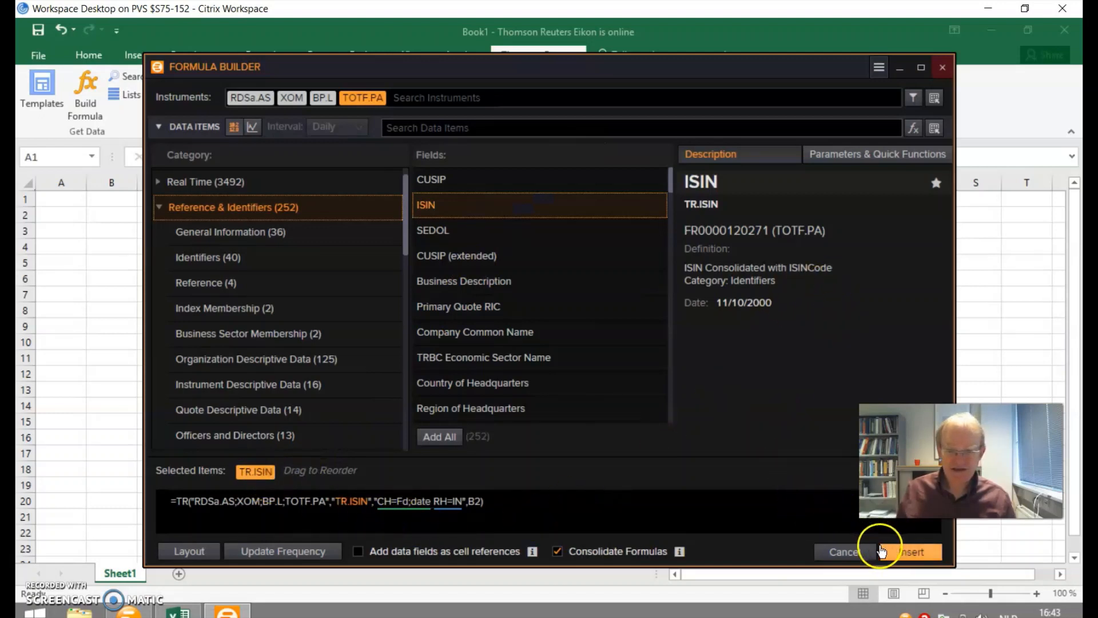
pyautogui.click(915, 551)
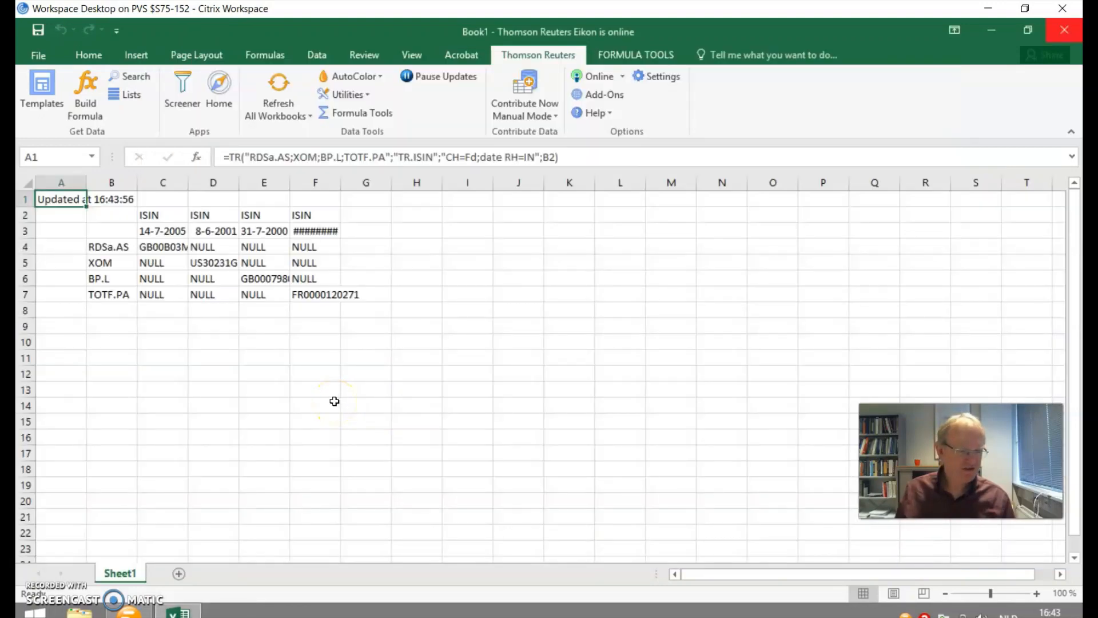
pyautogui.moveTo(222, 350)
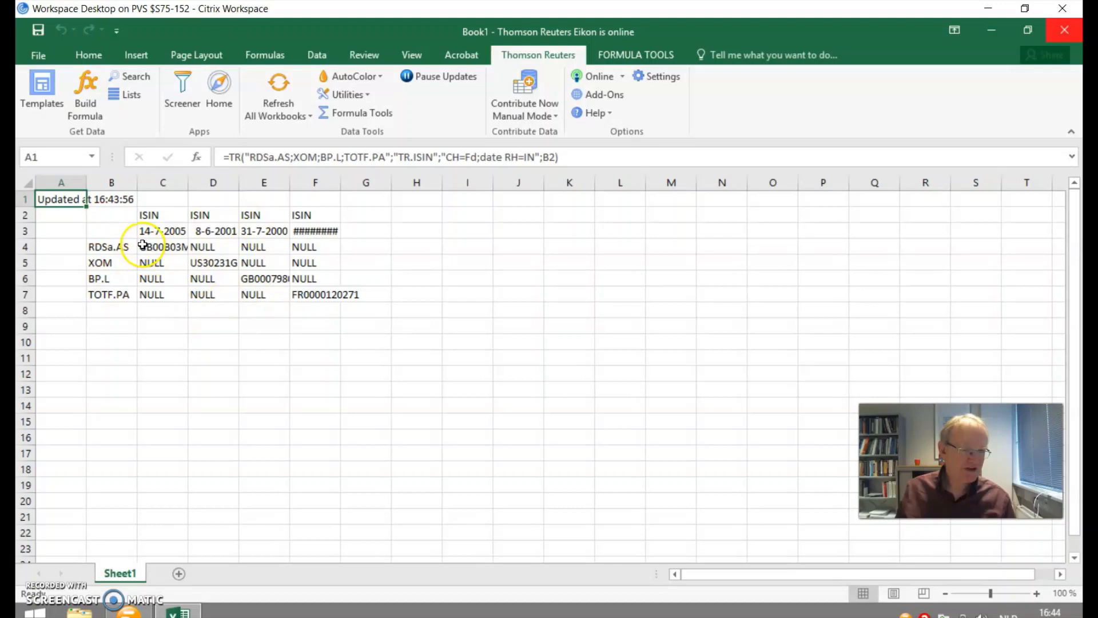
# Reopen the ISIN TR formula in the Formula Builder for editing
pyautogui.click(86, 89)
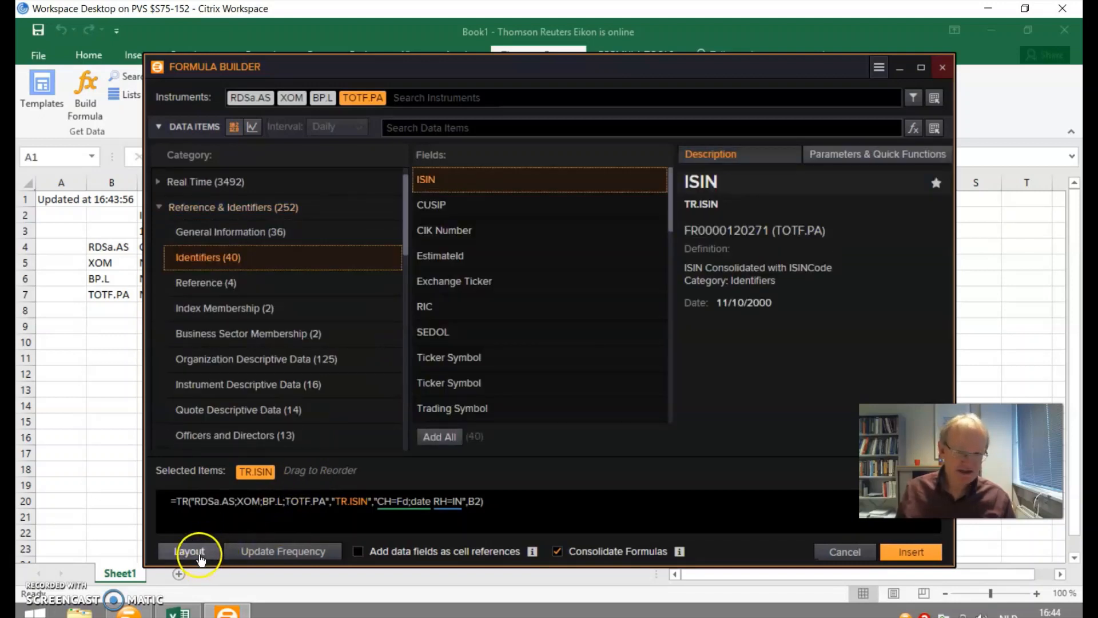
# Set the layout to dates and instruments in rows, ISIN as column, and apply it
pyautogui.click(190, 551)
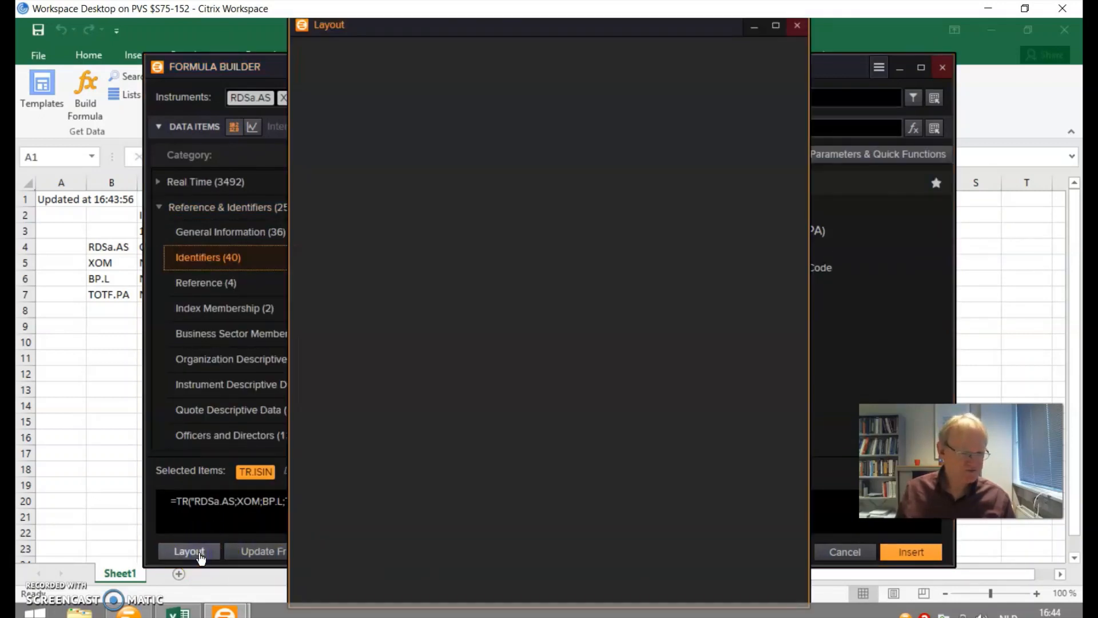
pyautogui.click(189, 550)
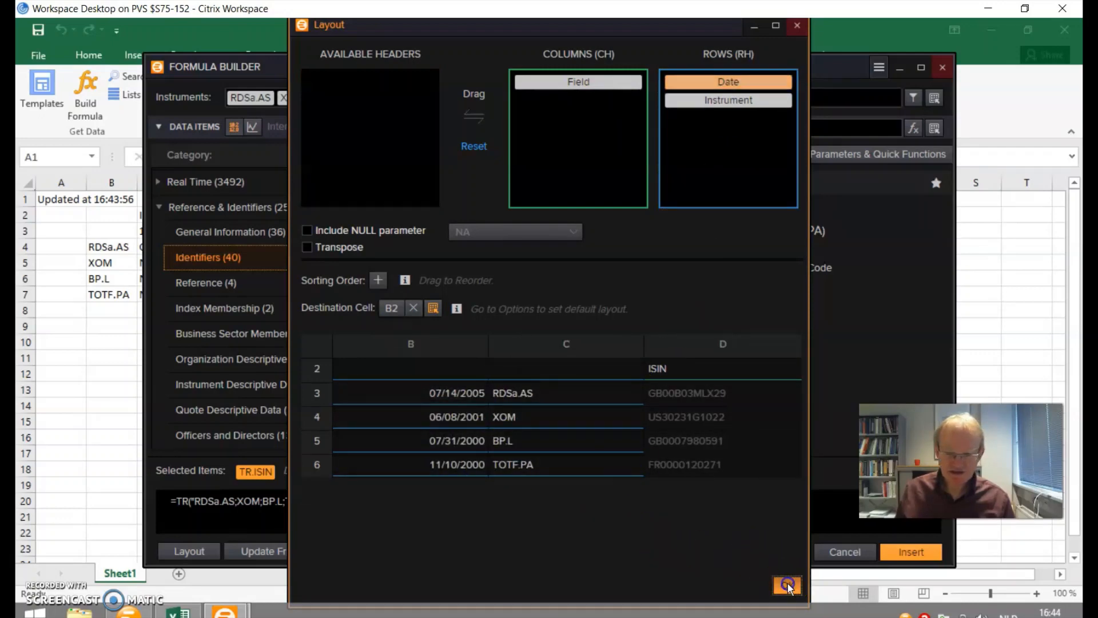
pyautogui.click(910, 553)
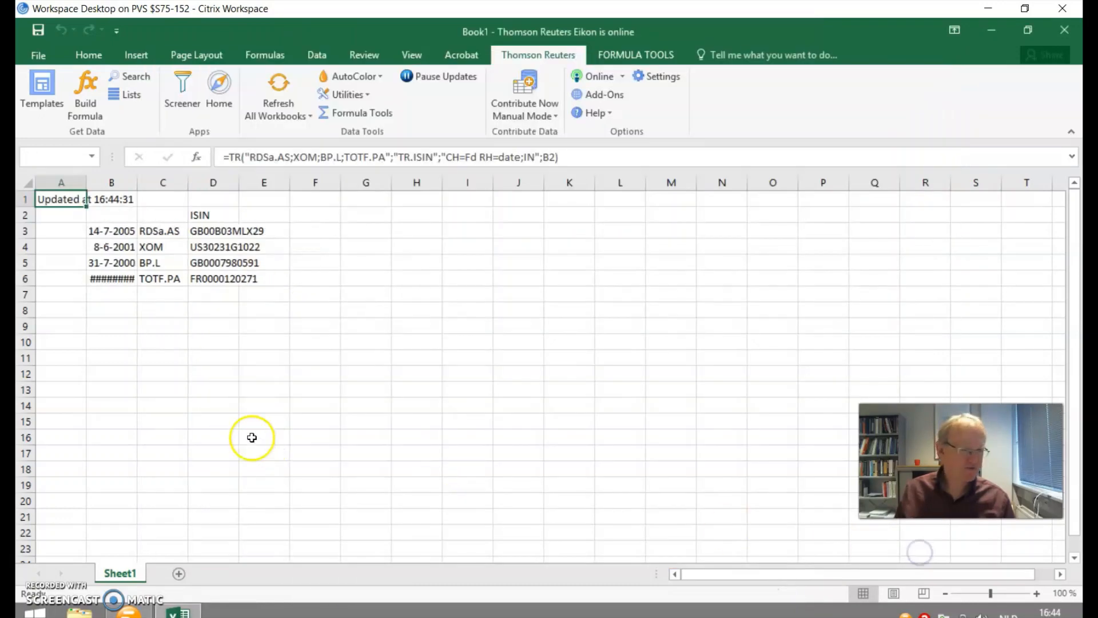
# Autofit column B for the dates, pick a cell and start a new data formula
pyautogui.click(118, 310)
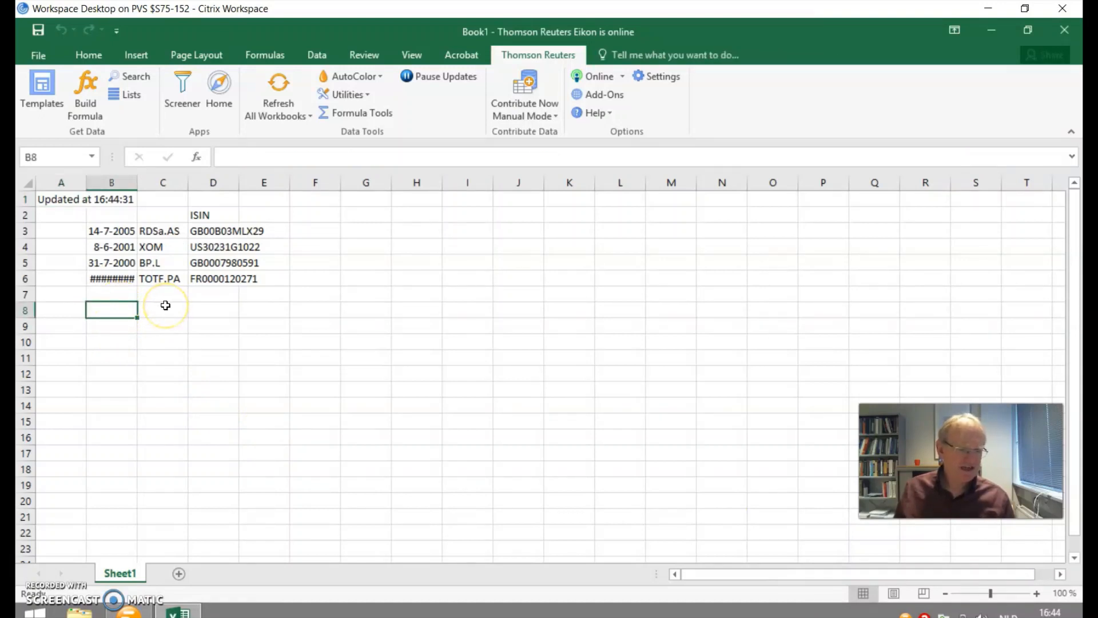
pyautogui.moveTo(168, 345)
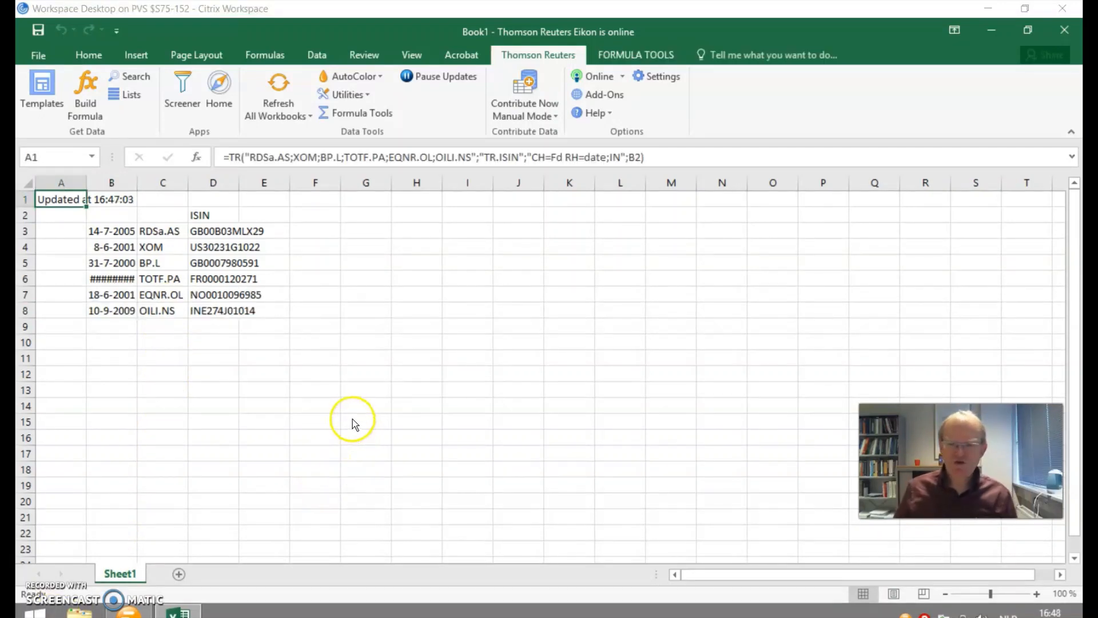
pyautogui.moveTo(135, 185)
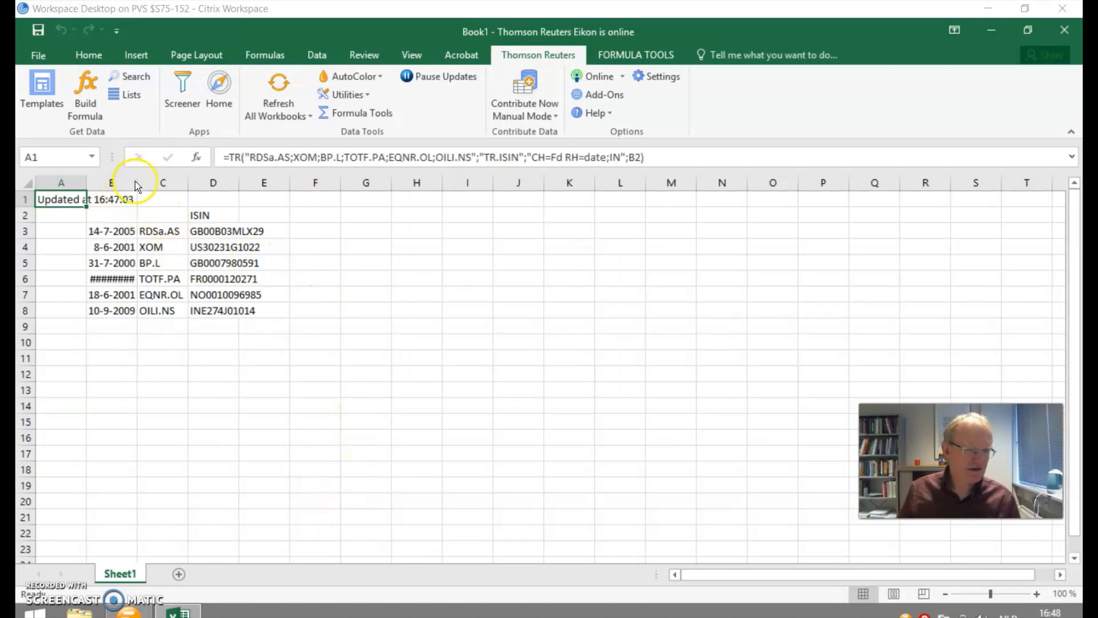
pyautogui.click(162, 215)
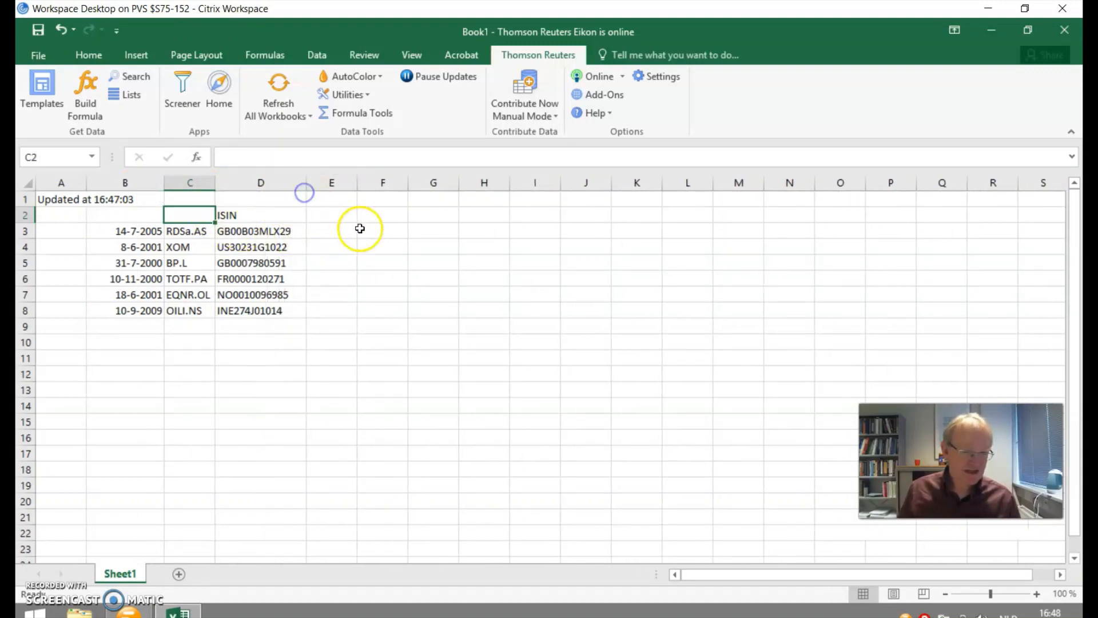
pyautogui.click(331, 230)
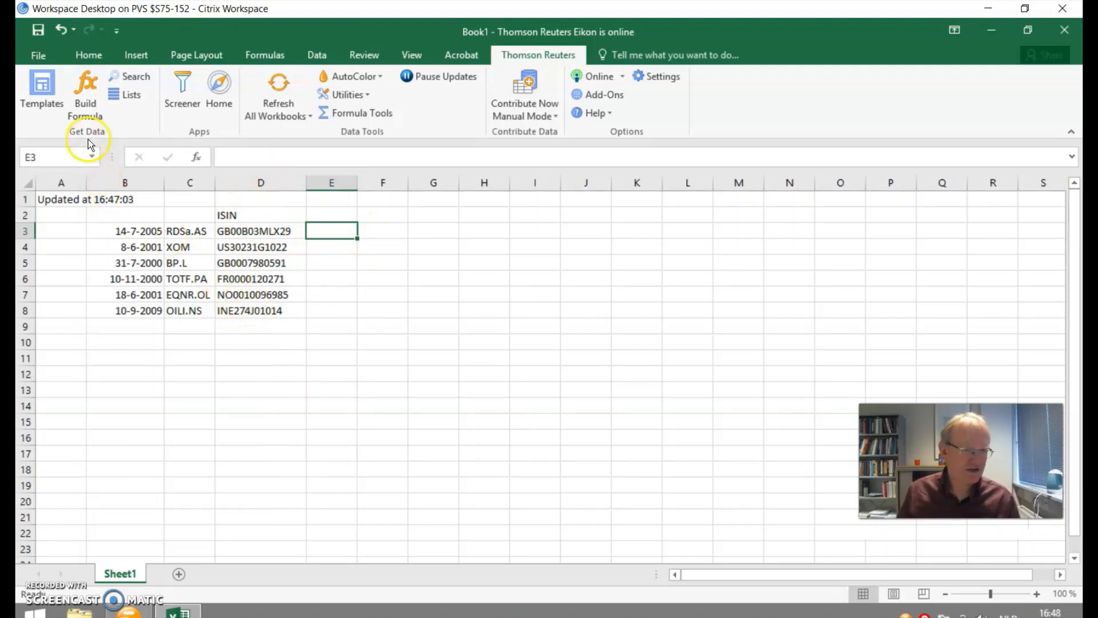
pyautogui.click(85, 85)
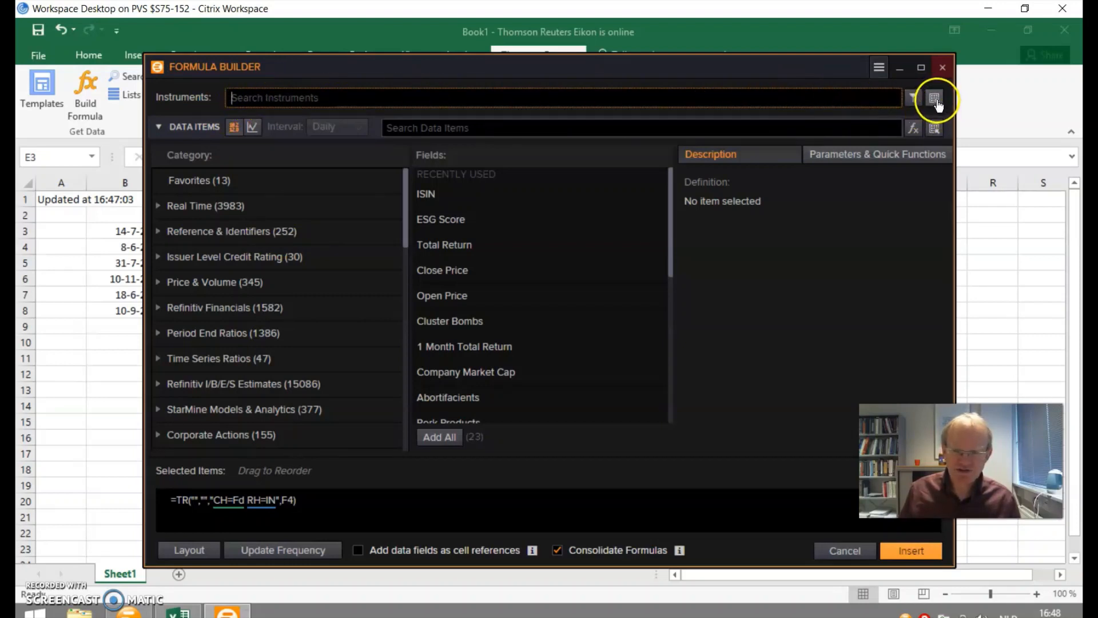
# Use worksheet range D3:D8 as instruments, with Symbol Type set to ISIN
pyautogui.click(911, 550)
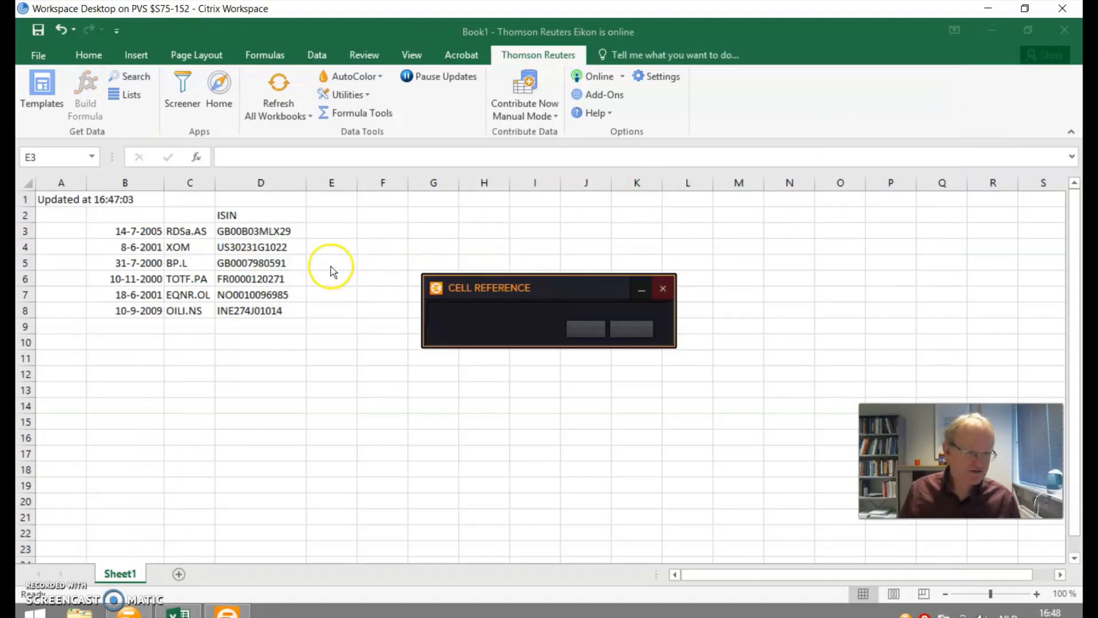
pyautogui.click(265, 240)
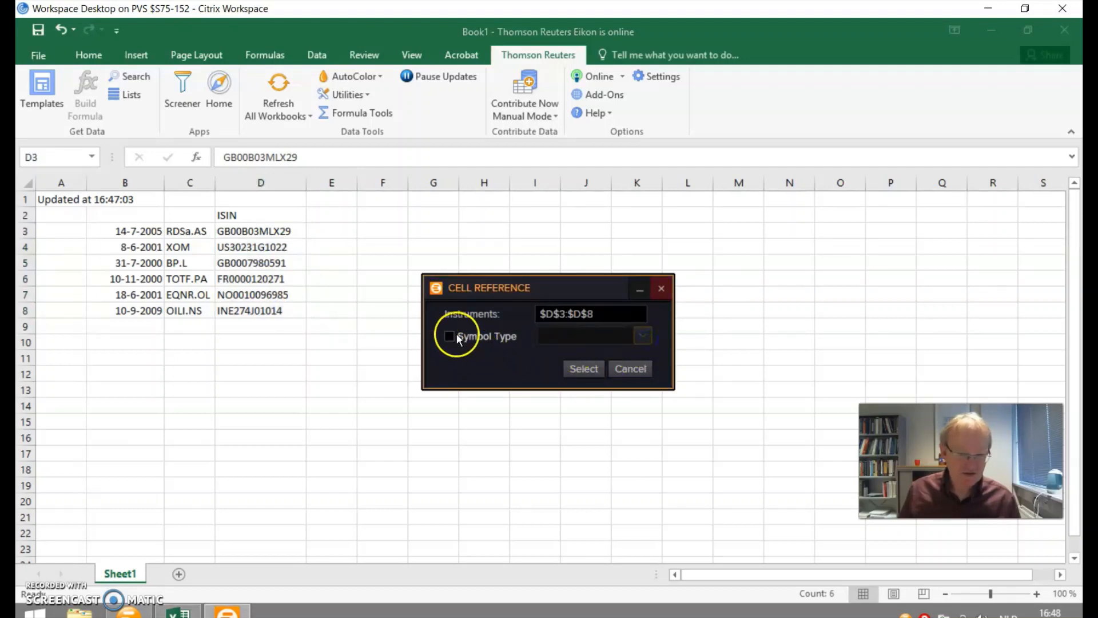
pyautogui.click(448, 336)
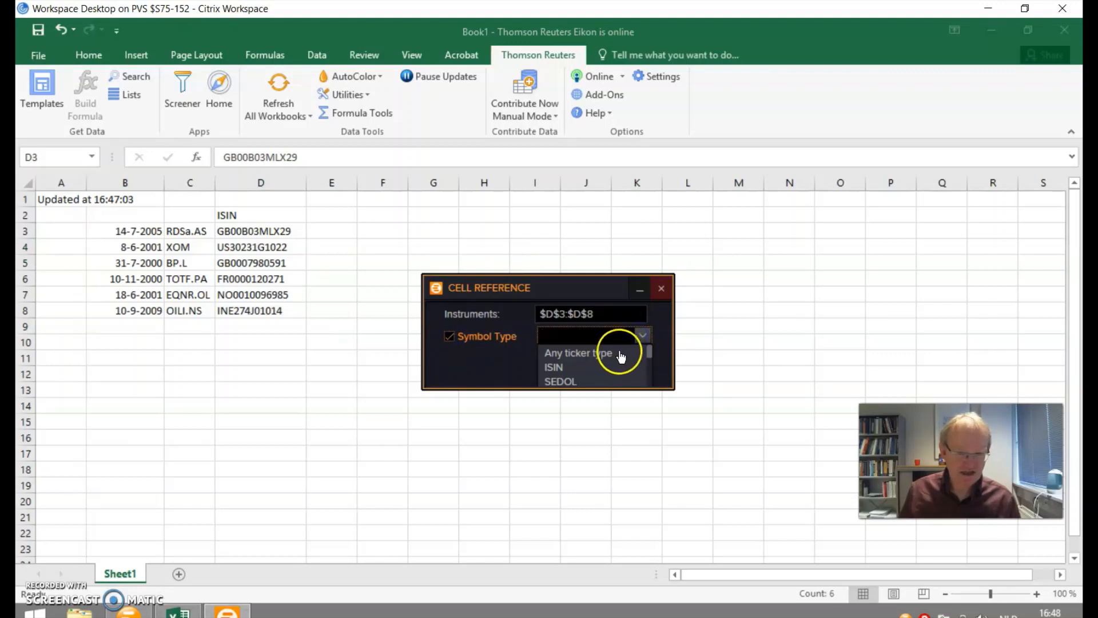
pyautogui.click(552, 367)
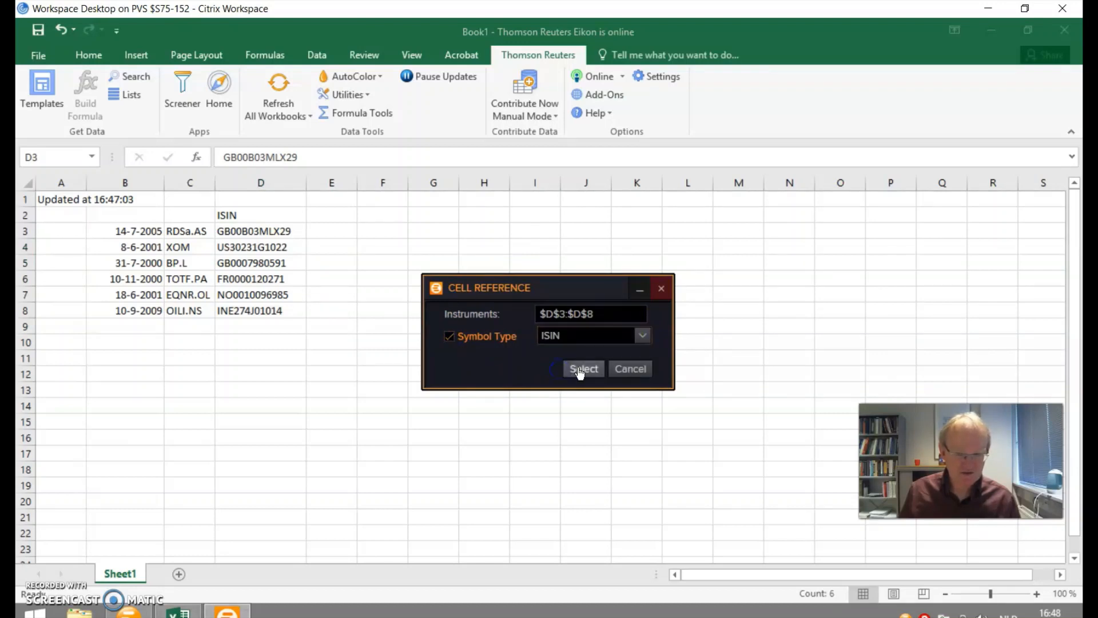
pyautogui.click(584, 368)
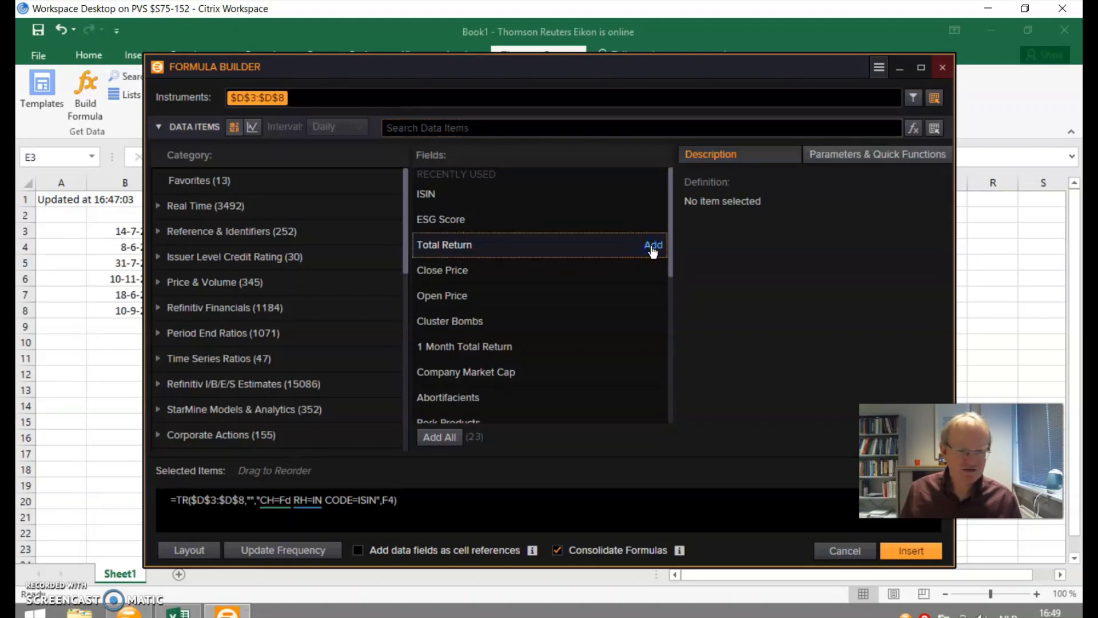
# Add the Total Return field and switch it to a time series with a specific start date
pyautogui.click(653, 245)
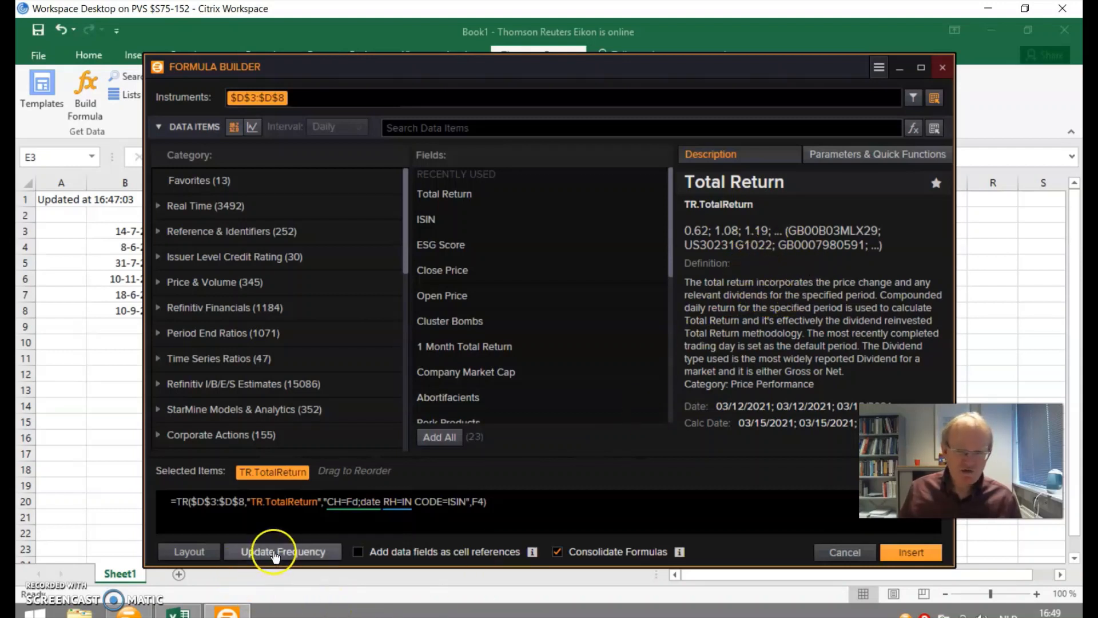
pyautogui.click(876, 155)
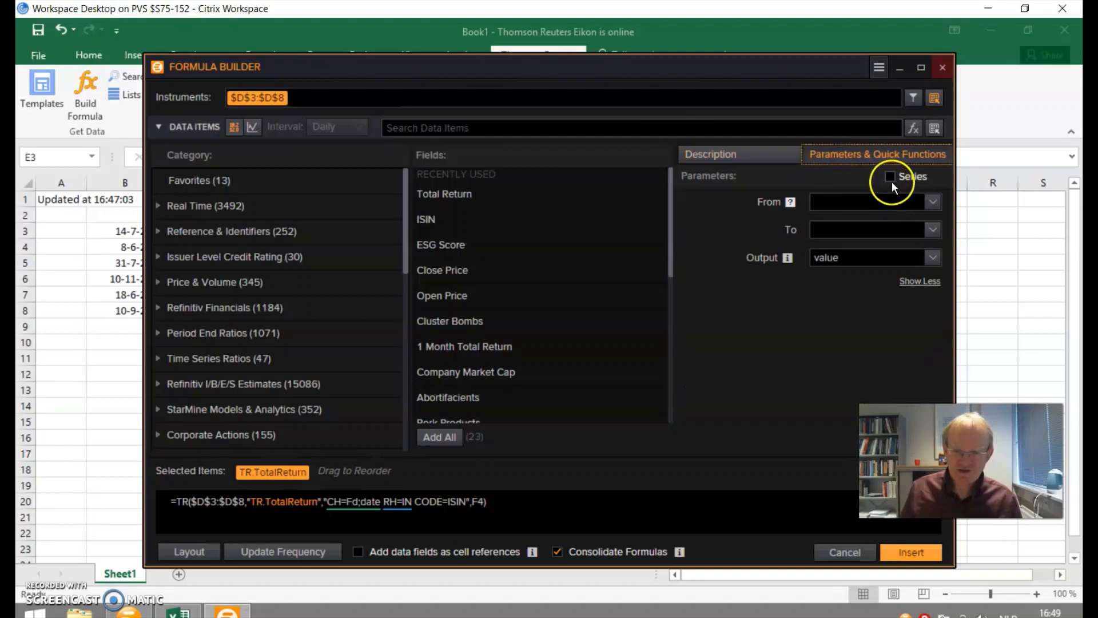
pyautogui.click(890, 176)
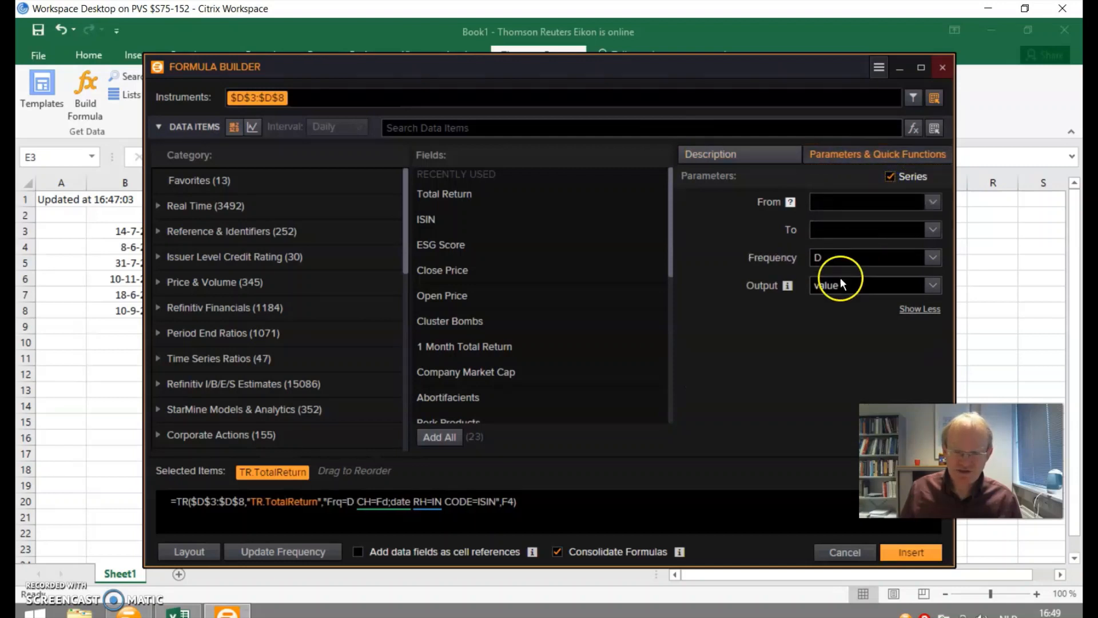
pyautogui.click(932, 201)
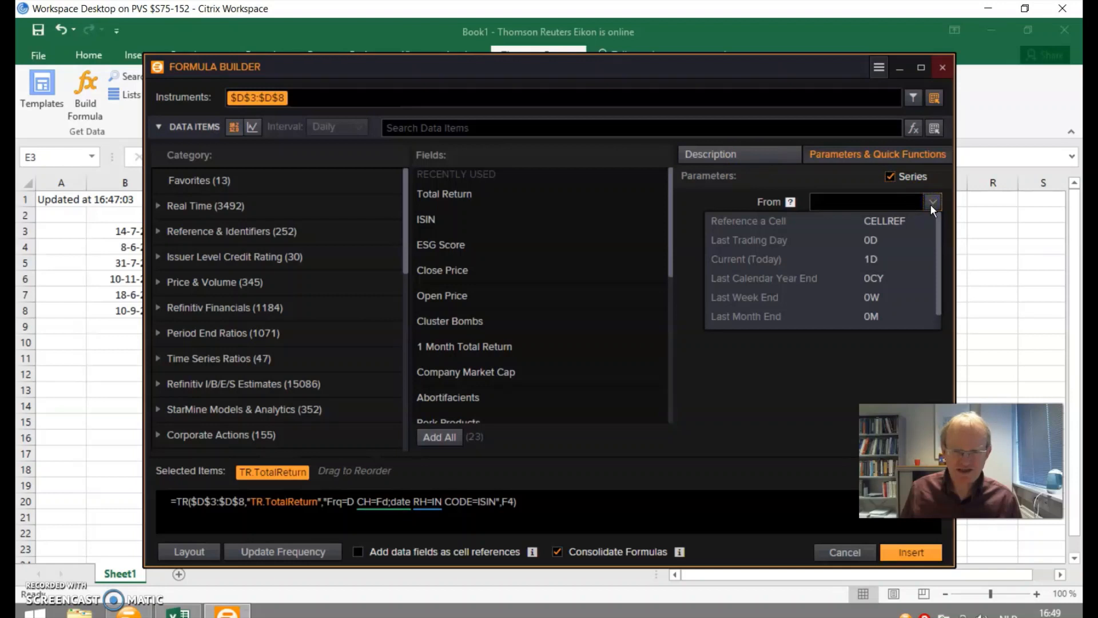
pyautogui.click(932, 201)
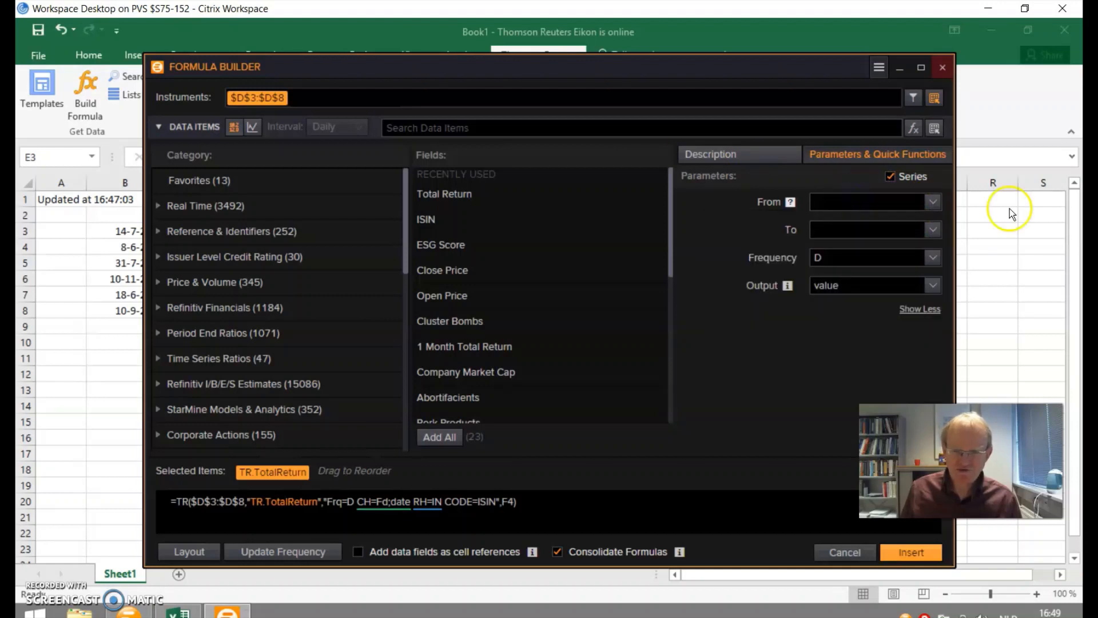
pyautogui.click(932, 201)
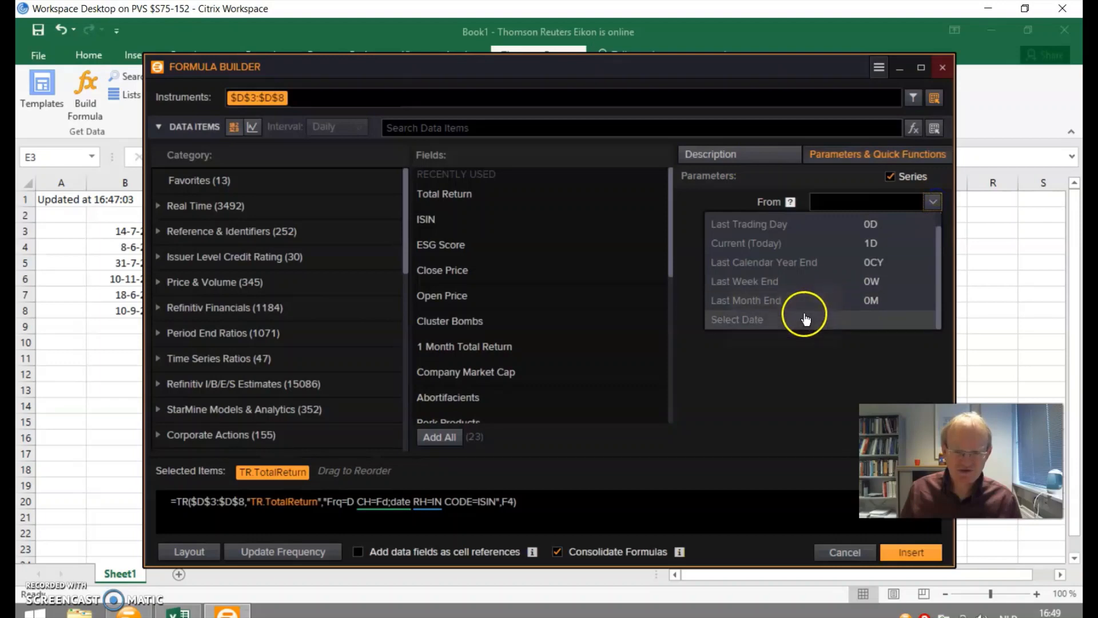
pyautogui.click(737, 319)
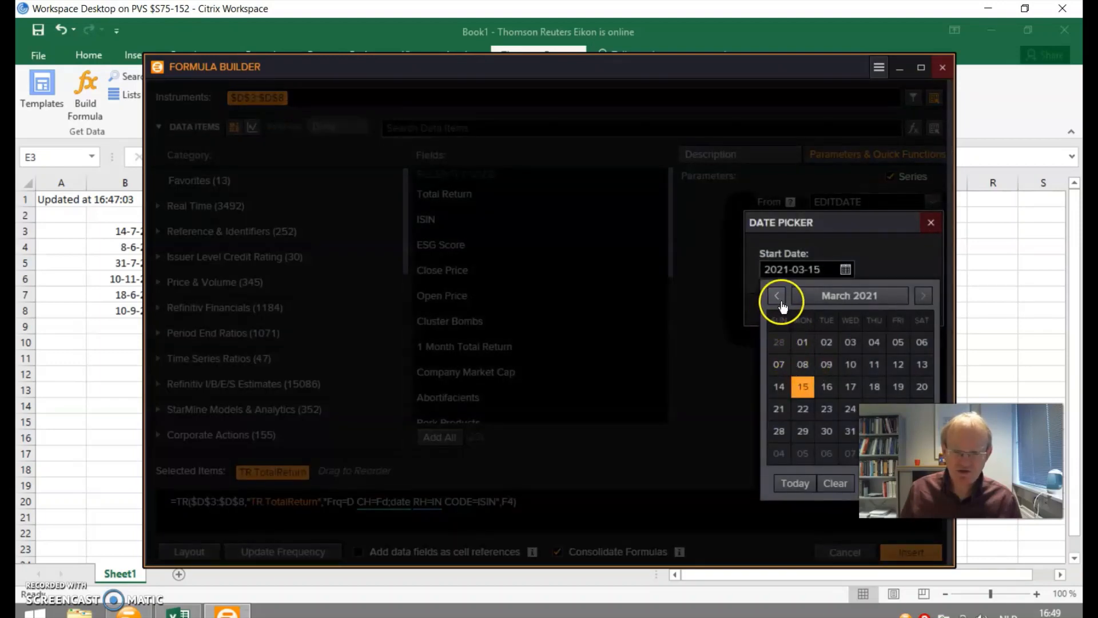
# Set the series to run from 2020-10-01 to 2021-03-01
pyautogui.click(777, 295)
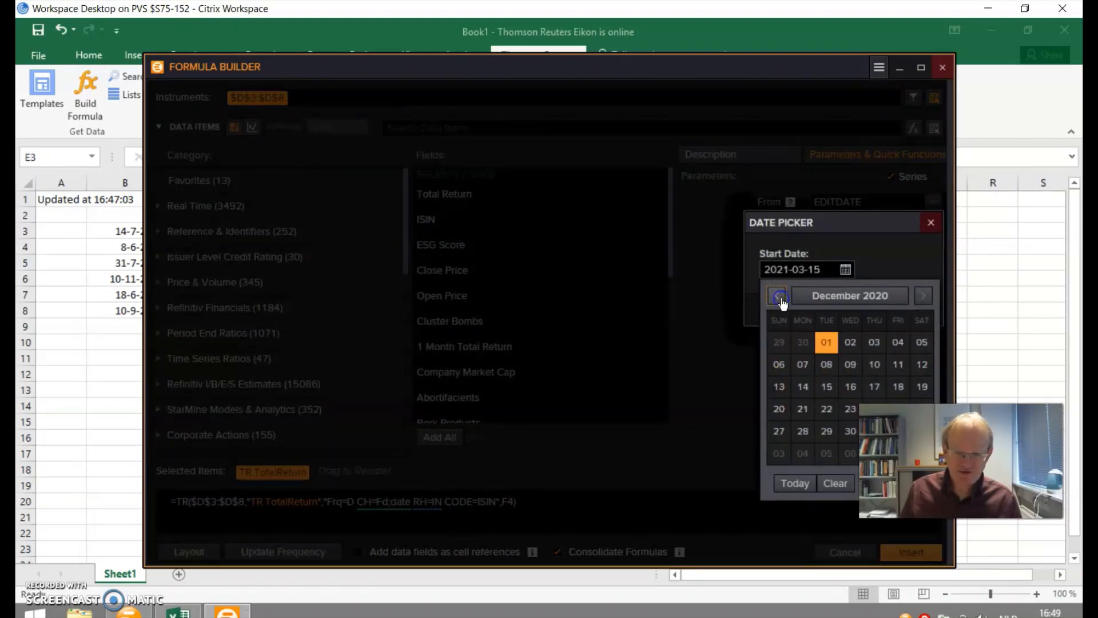
pyautogui.click(776, 295)
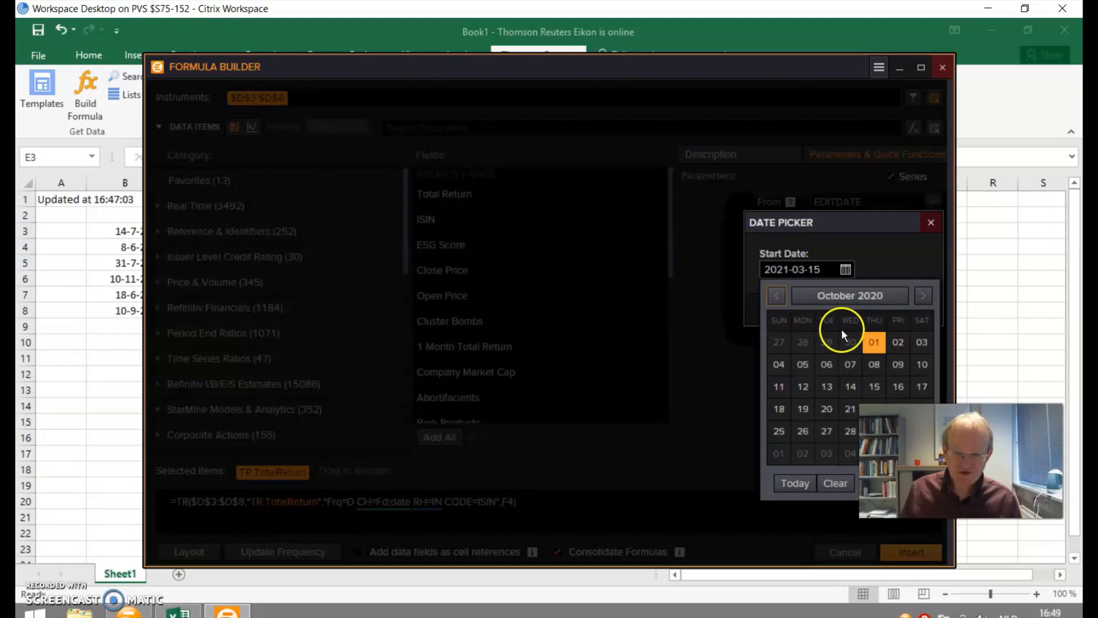
pyautogui.click(874, 342)
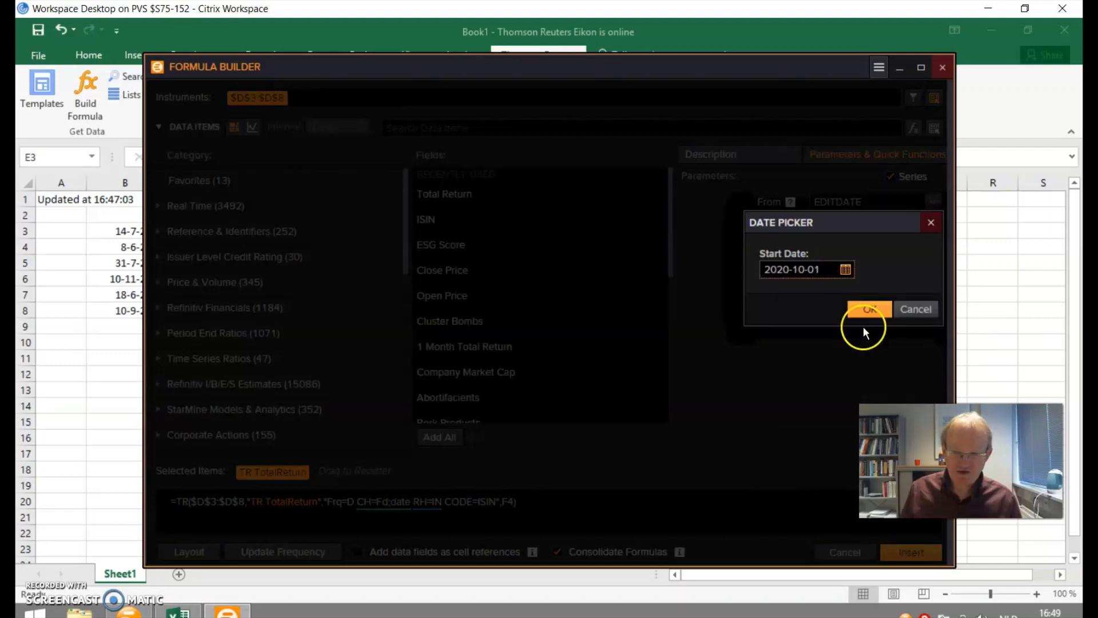
pyautogui.click(870, 309)
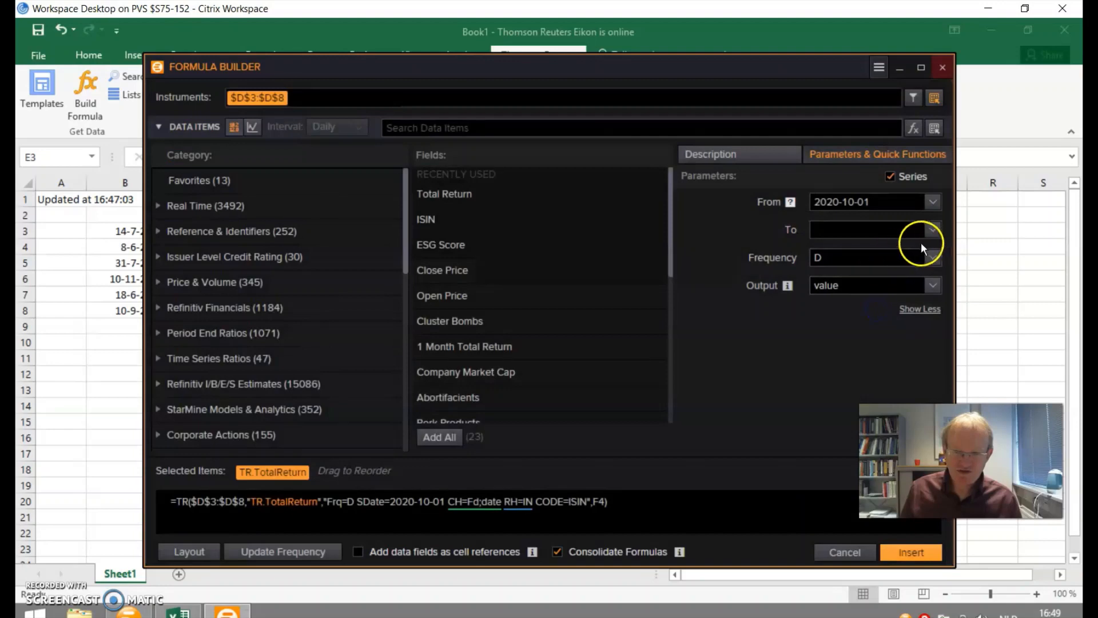
pyautogui.click(931, 229)
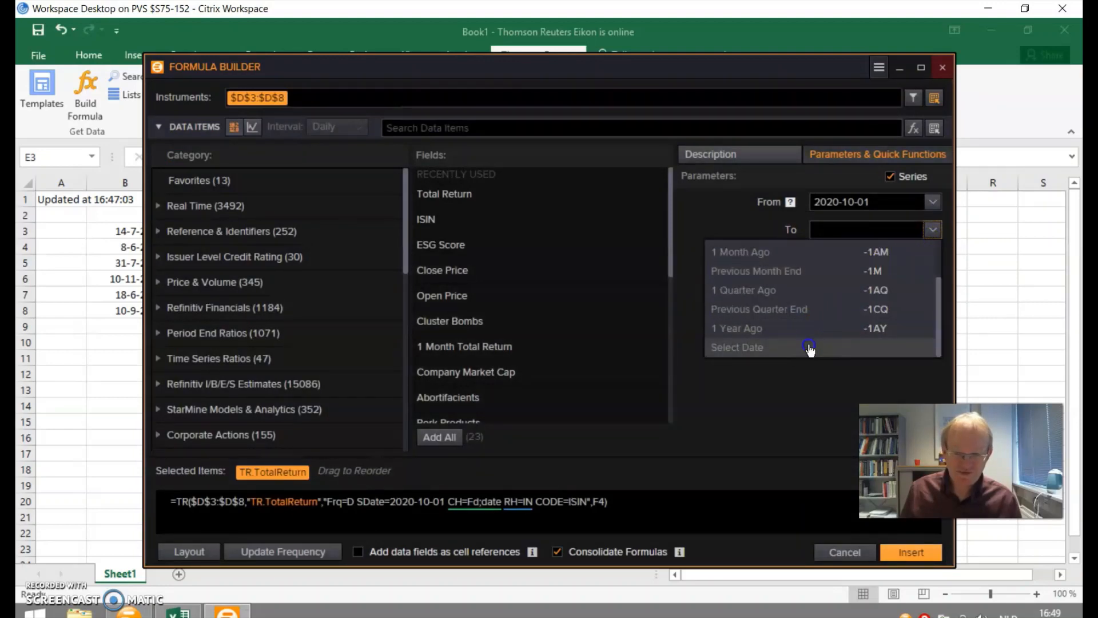
pyautogui.click(737, 348)
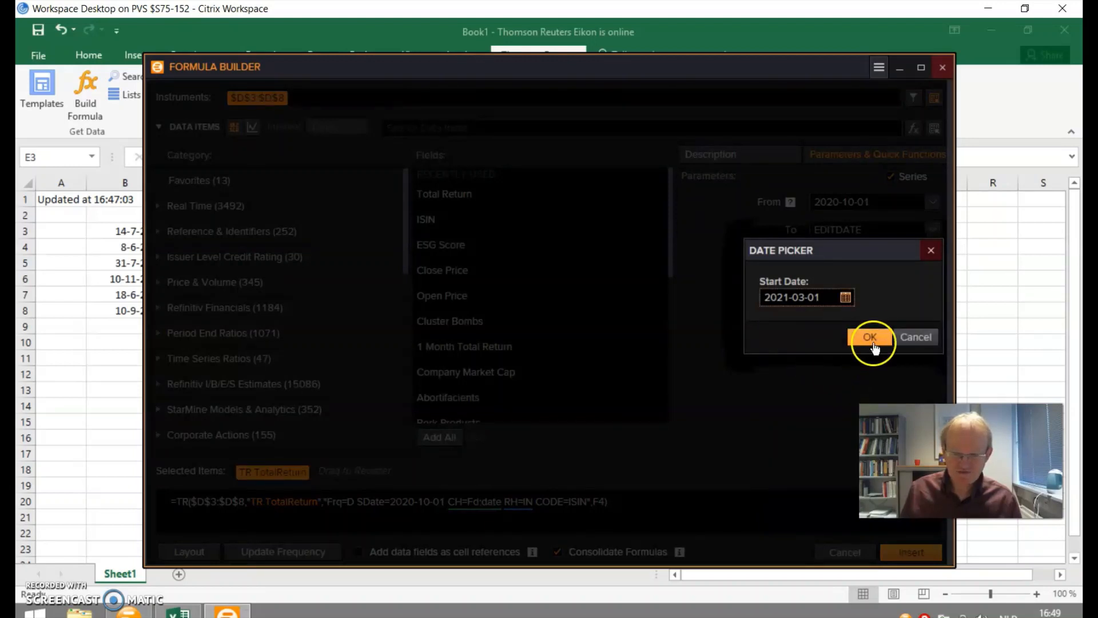
pyautogui.click(870, 336)
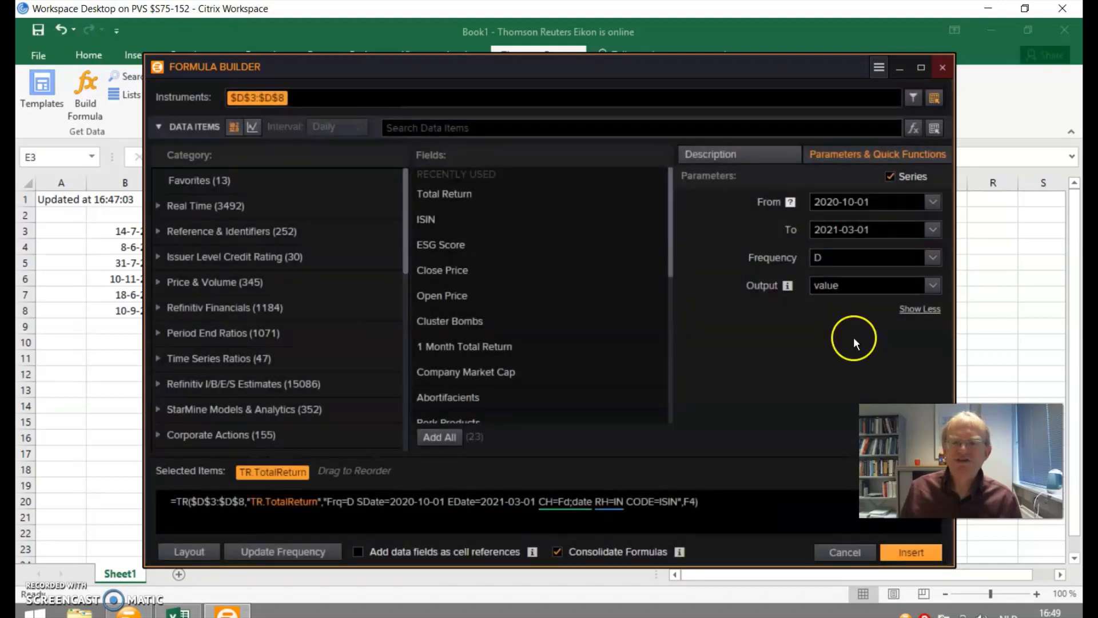
pyautogui.moveTo(853, 443)
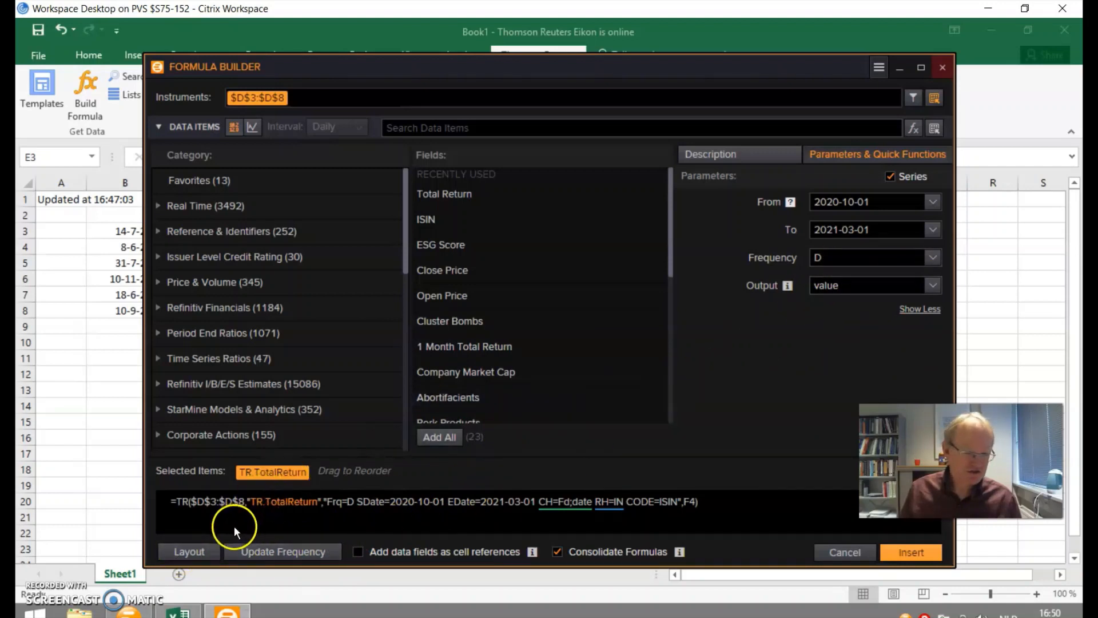
pyautogui.moveTo(189, 551)
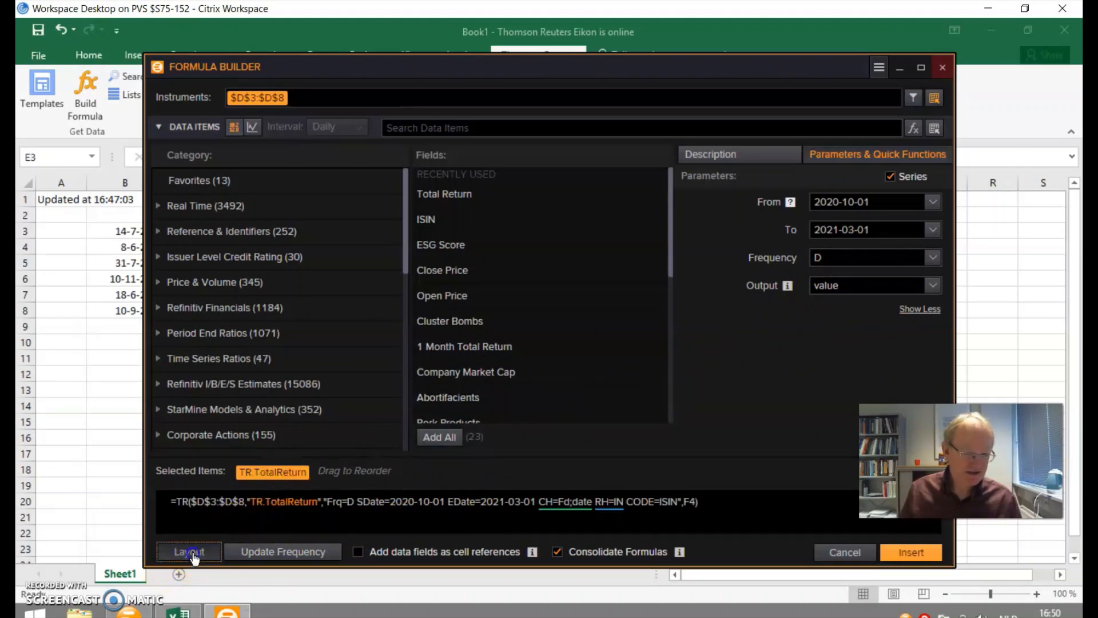
# In Layout, preview dates as rows, then move Date back across the columns under Field
pyautogui.click(189, 551)
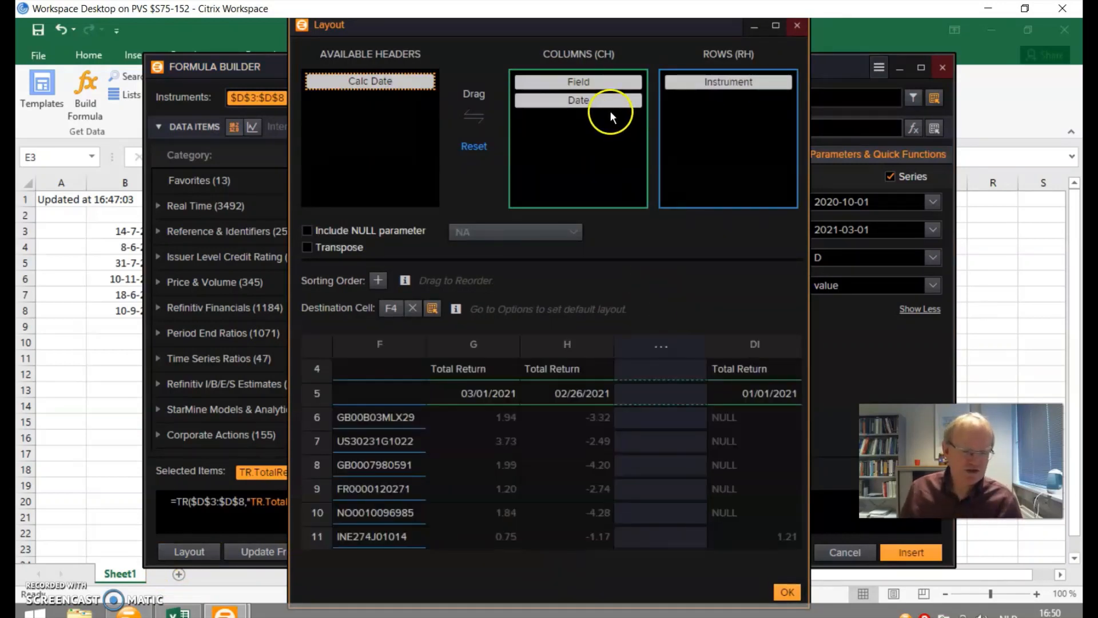
pyautogui.moveTo(761, 401)
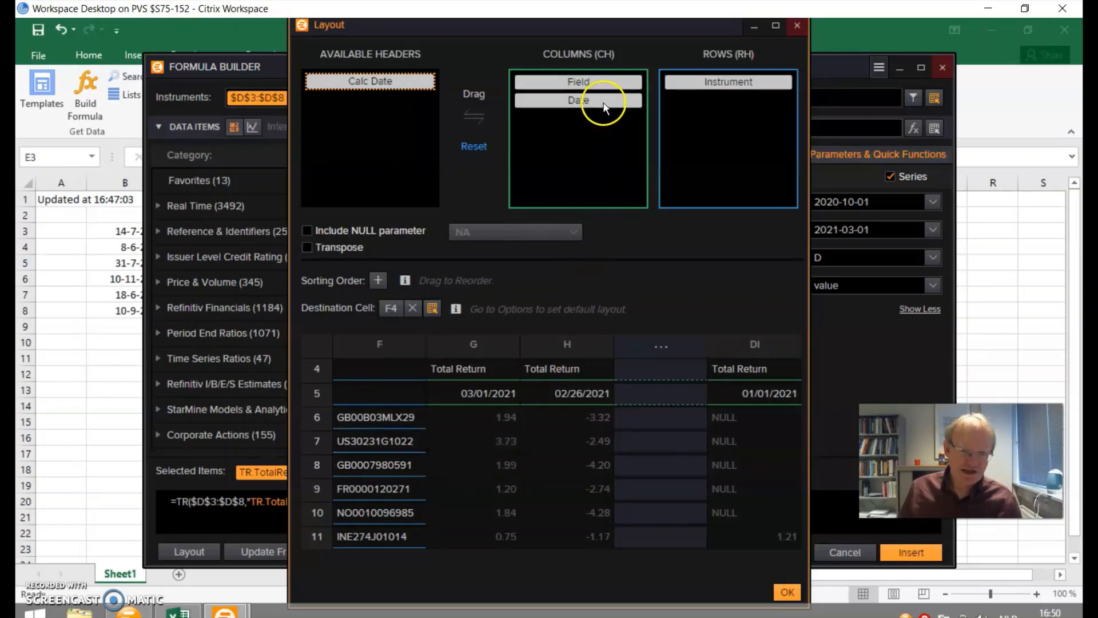
pyautogui.moveTo(577, 100); pyautogui.dragTo(728, 82)
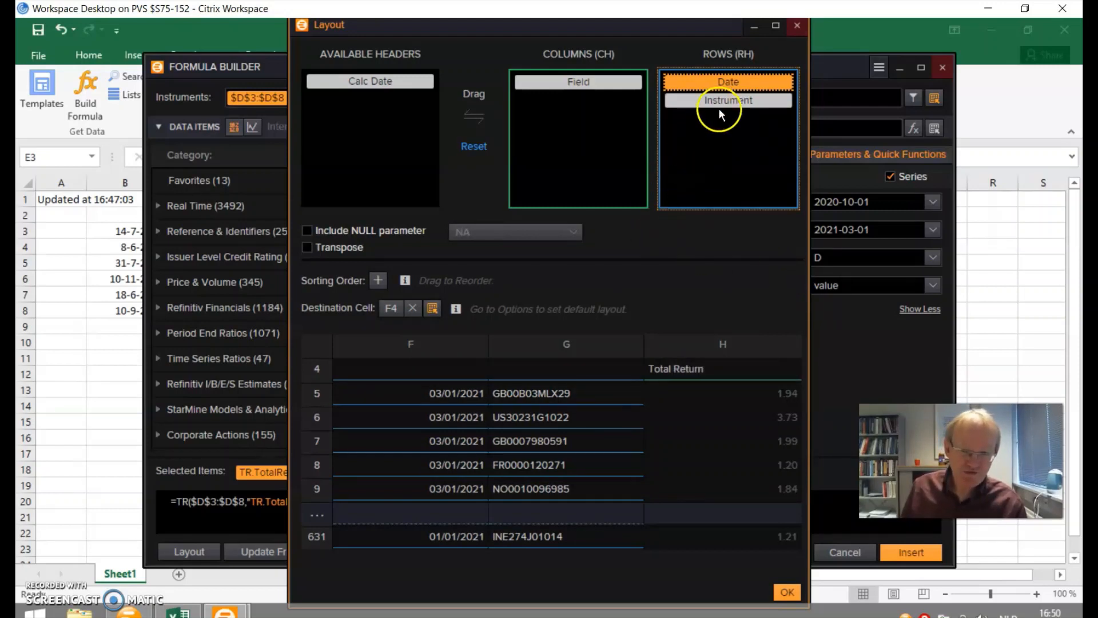
pyautogui.moveTo(727, 83); pyautogui.dragTo(604, 83)
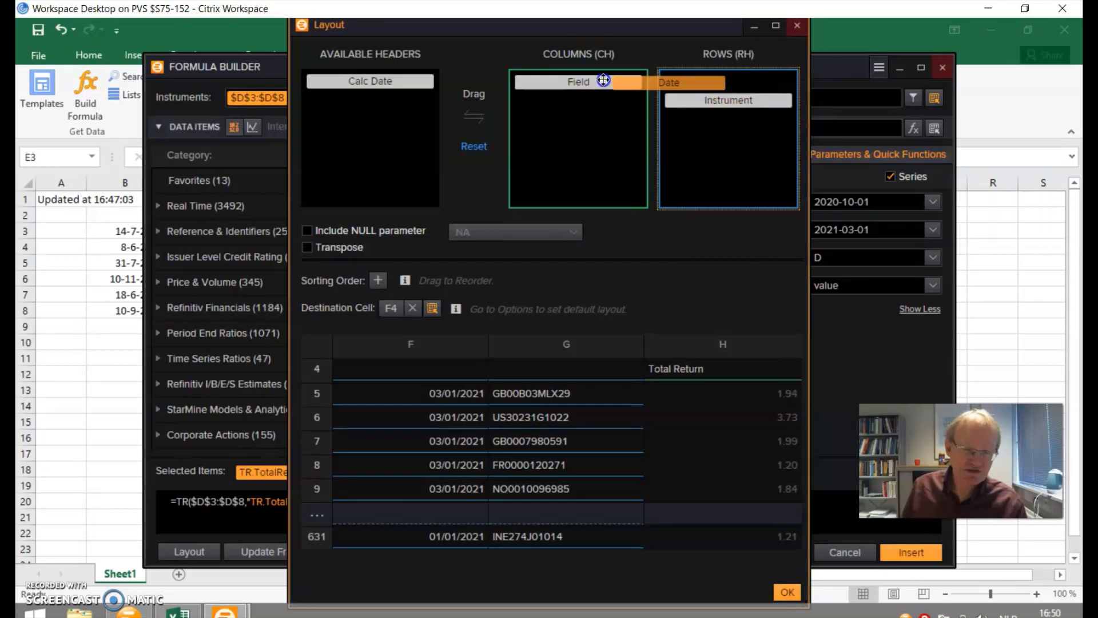
pyautogui.moveTo(689, 82); pyautogui.dragTo(564, 103)
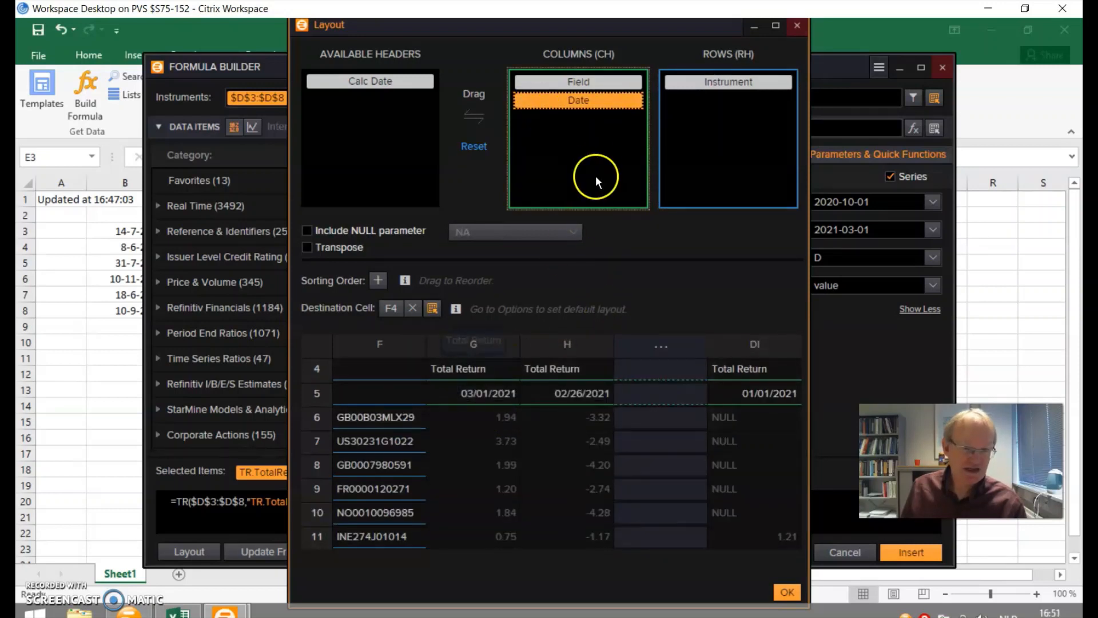
pyautogui.moveTo(589, 103)
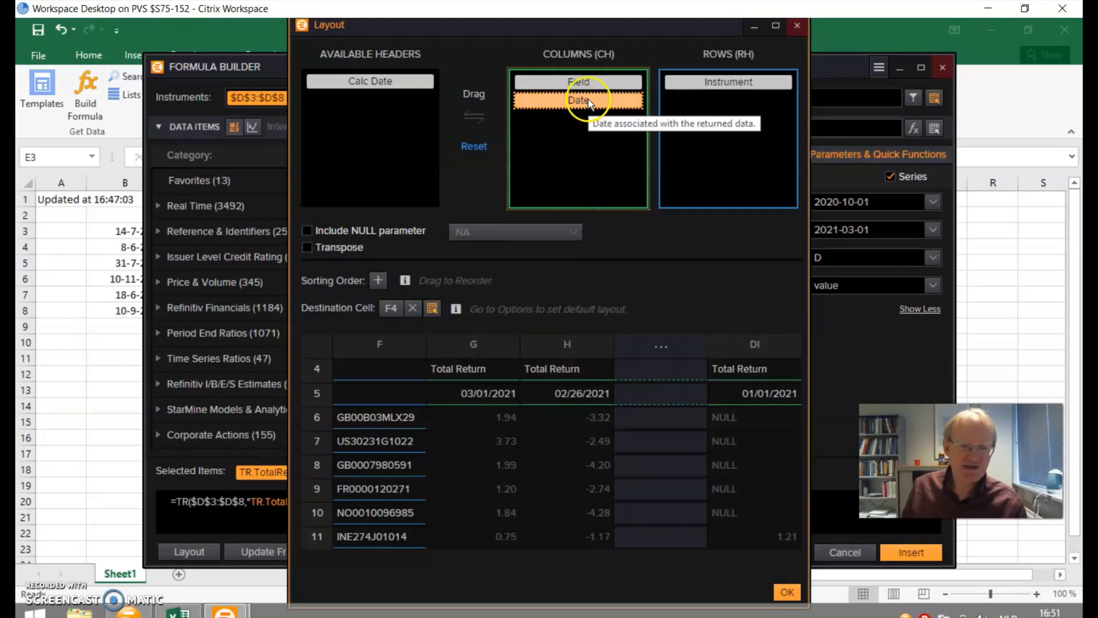
pyautogui.moveTo(432, 297)
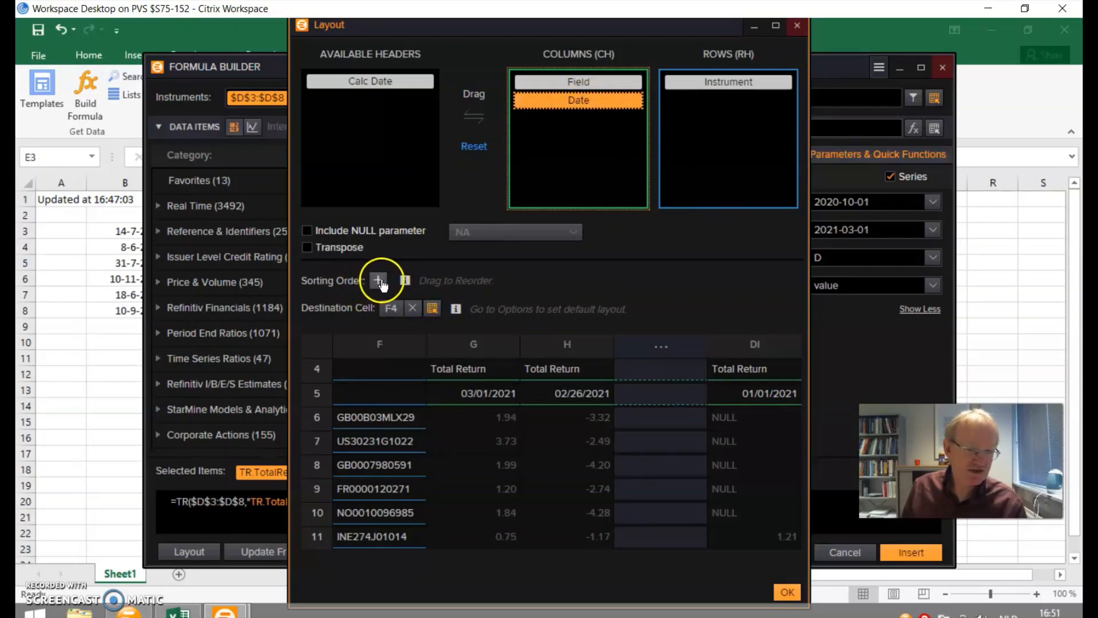
# Sort by Date ascending, confirm the layout and insert the total return formula
pyautogui.click(379, 280)
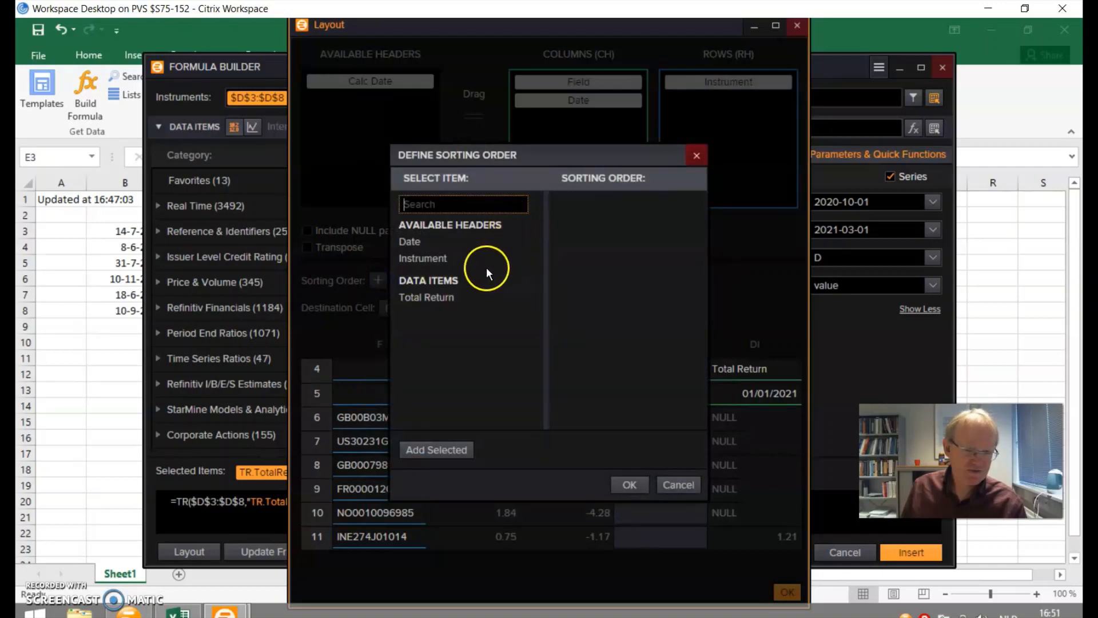
pyautogui.click(409, 243)
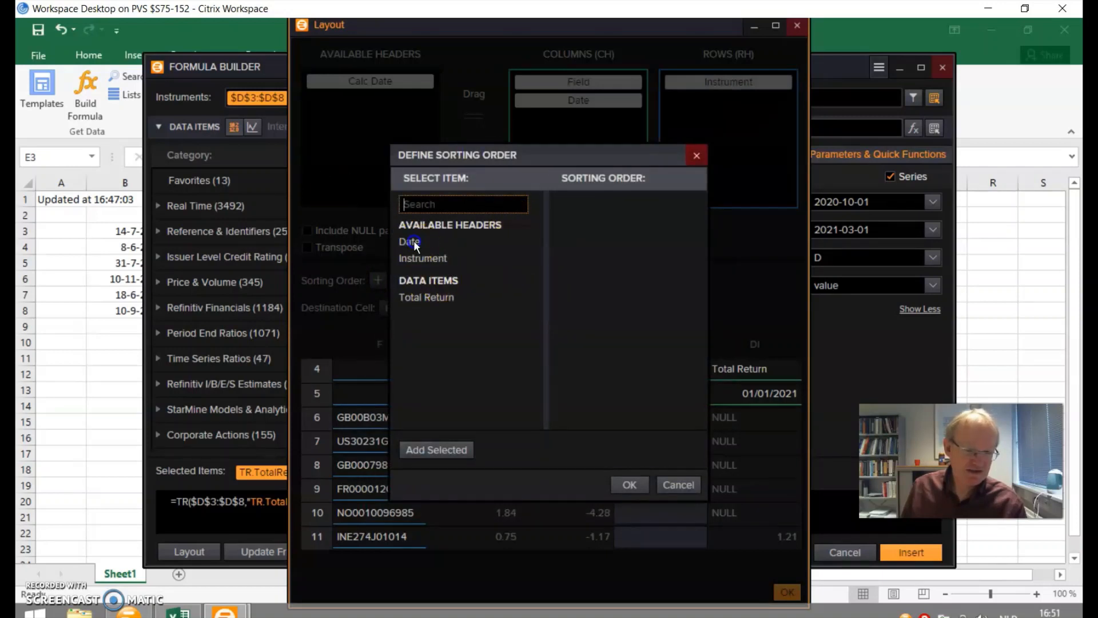
pyautogui.click(409, 242)
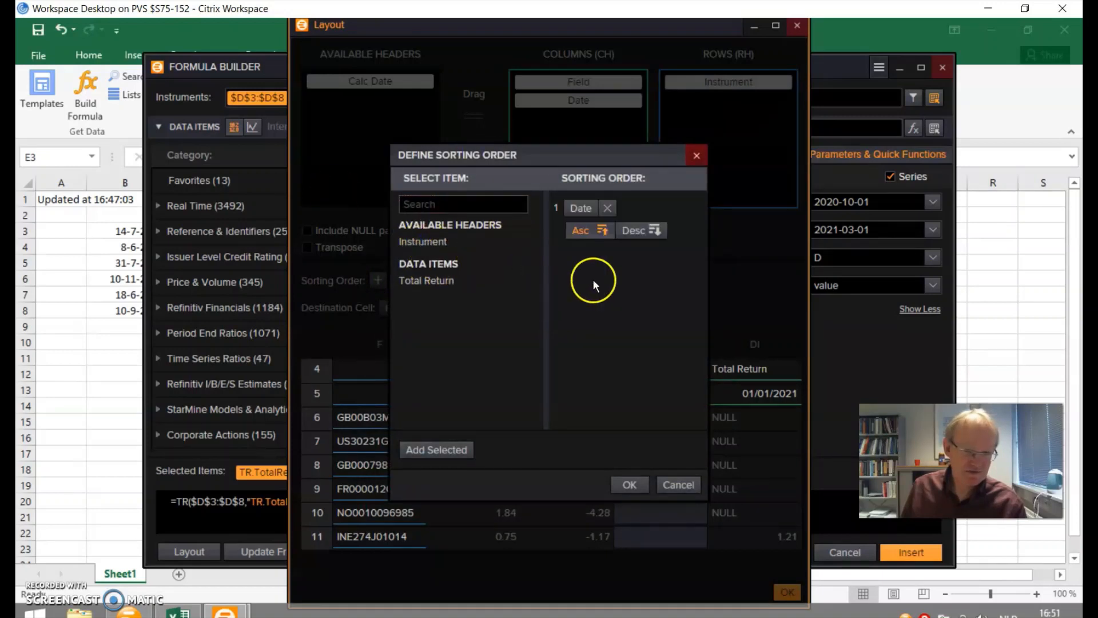
pyautogui.click(629, 485)
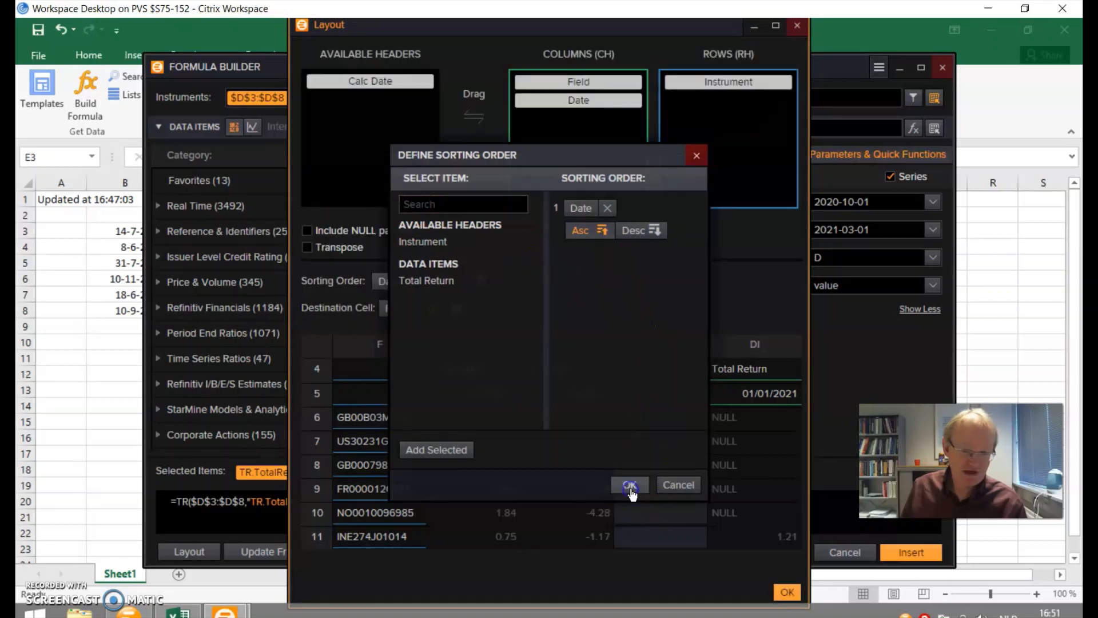
pyautogui.click(630, 484)
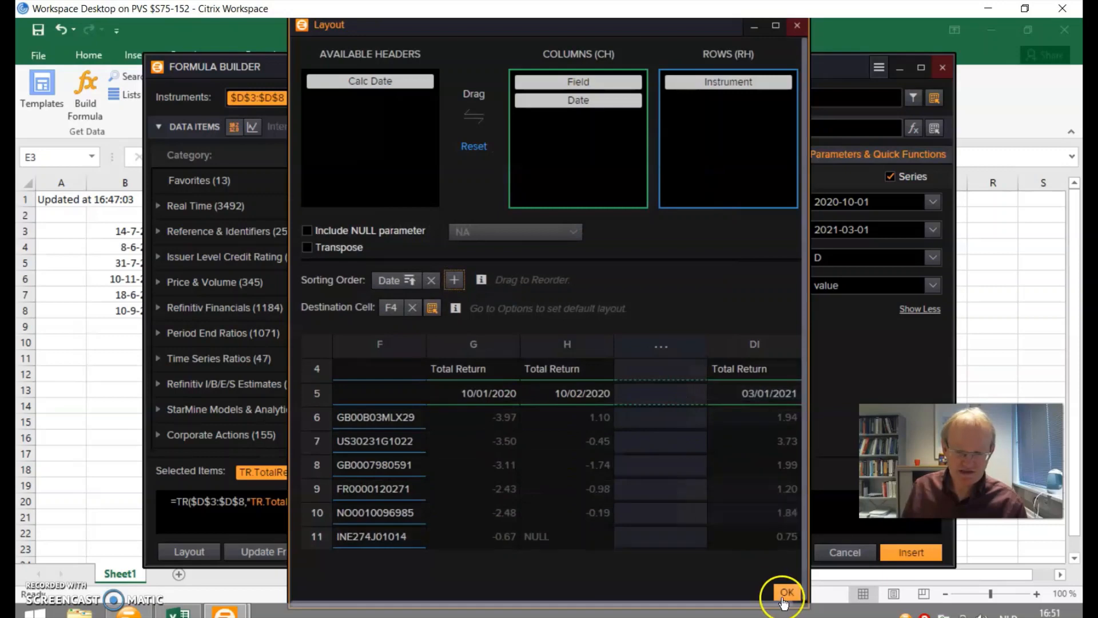
pyautogui.click(787, 591)
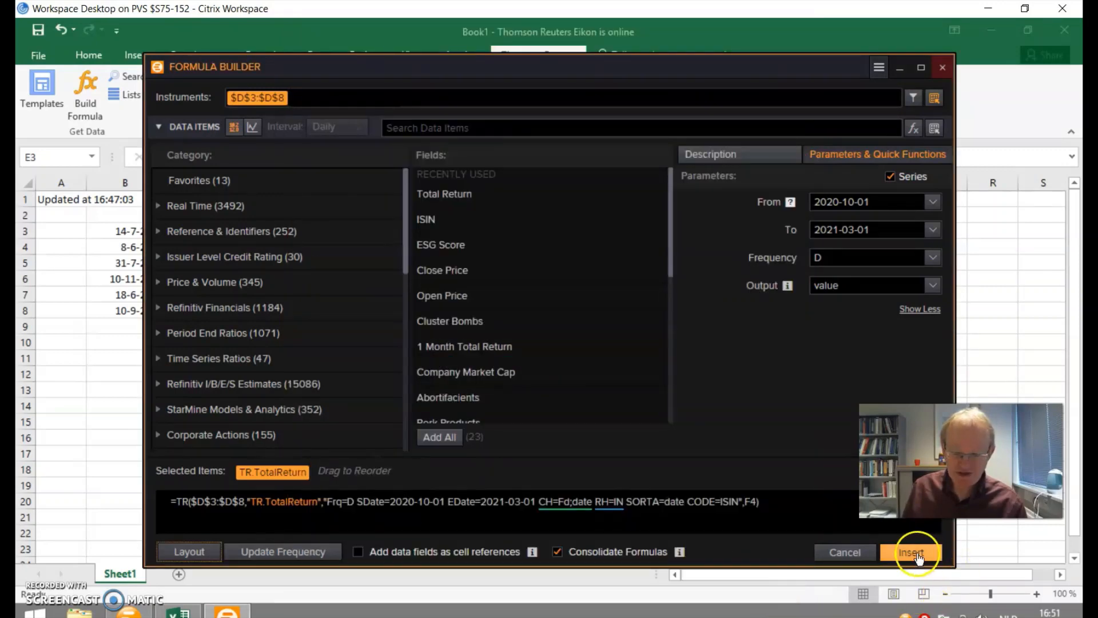
pyautogui.click(910, 553)
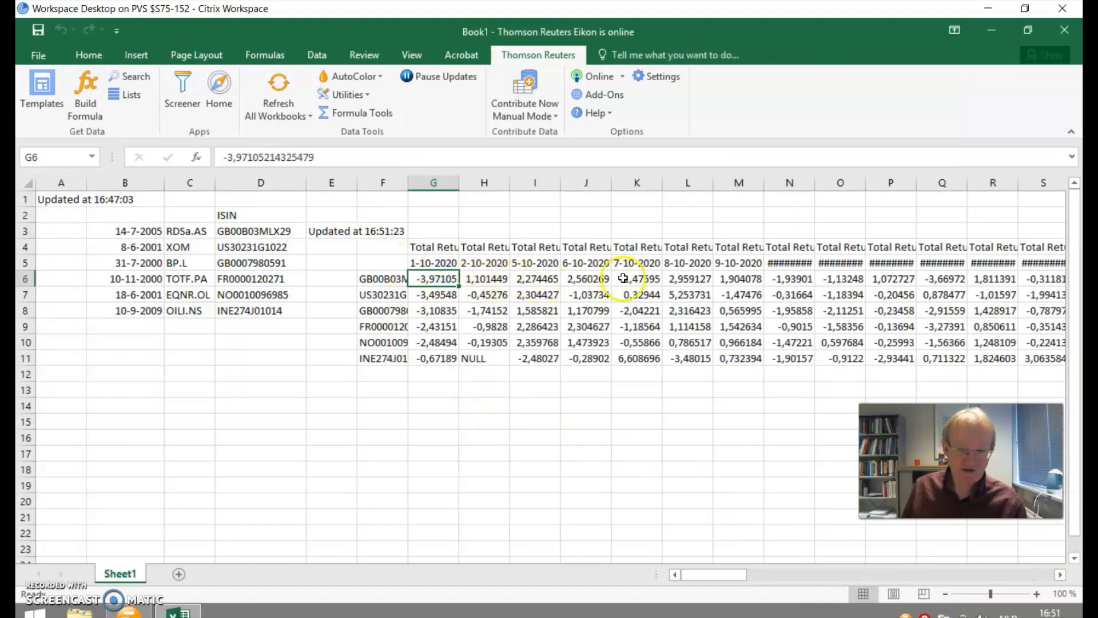
# Inspect the first date heading 1-10-2020 and the TR formula in cell A1
pyautogui.click(433, 263)
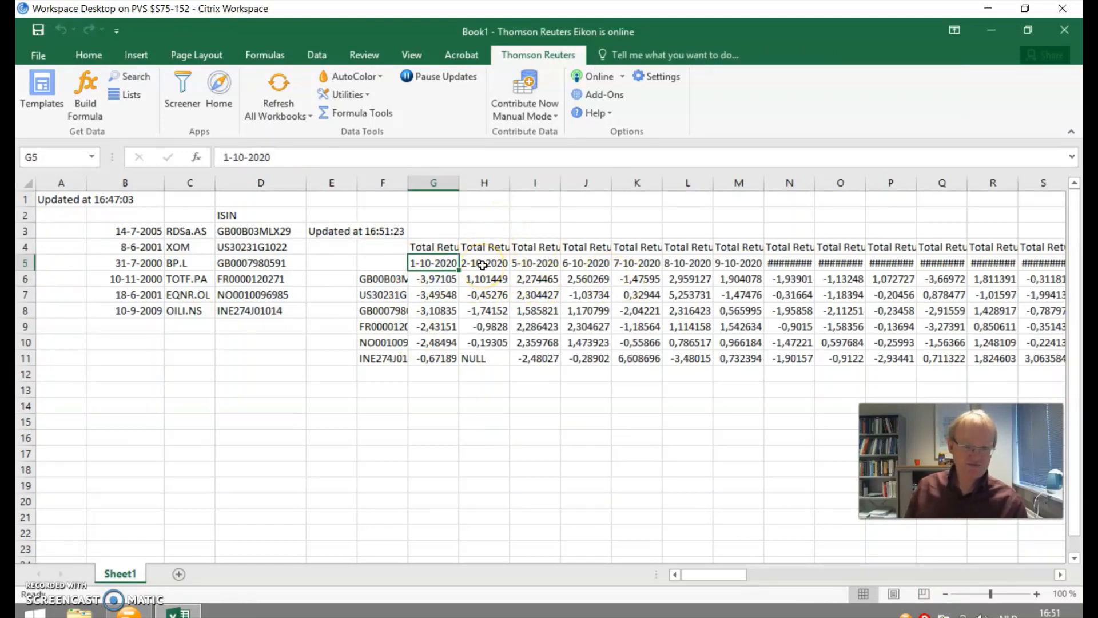
pyautogui.click(382, 342)
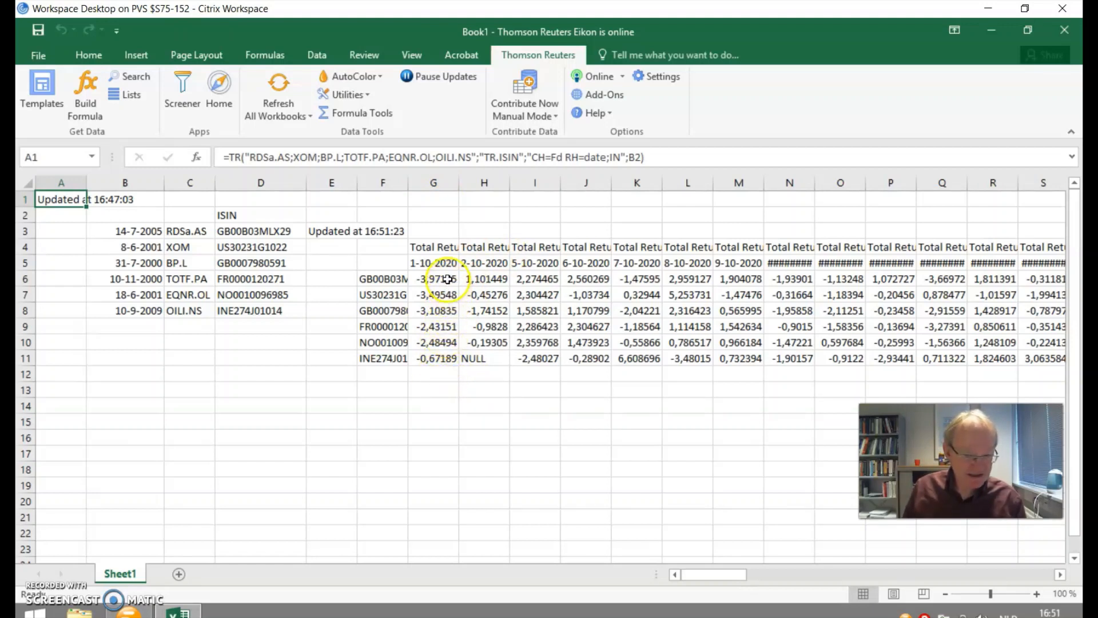
pyautogui.moveTo(447, 352)
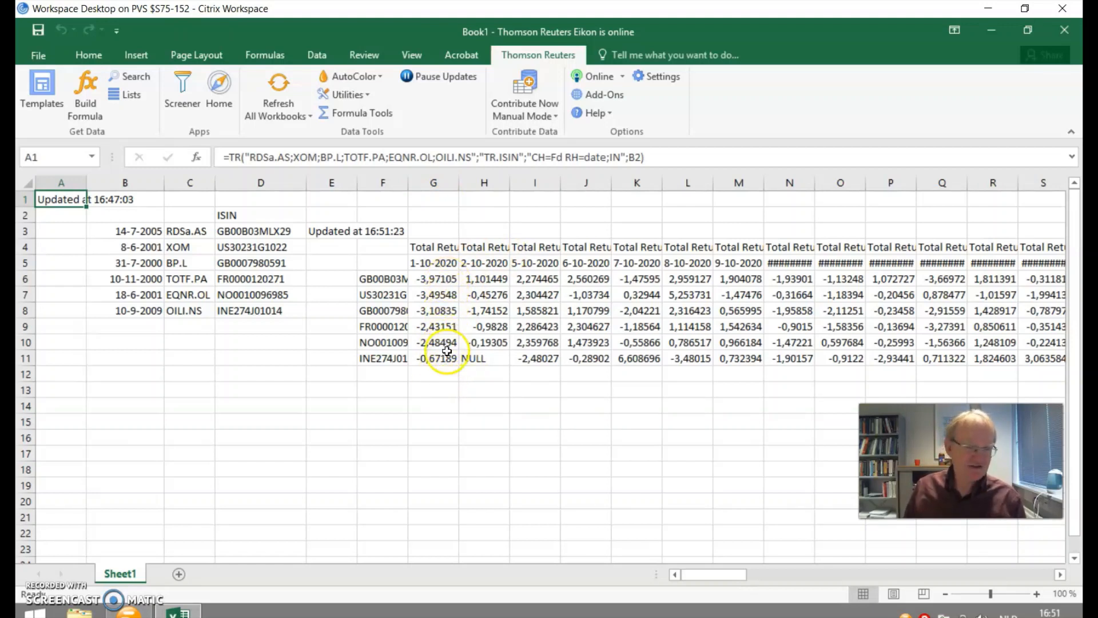